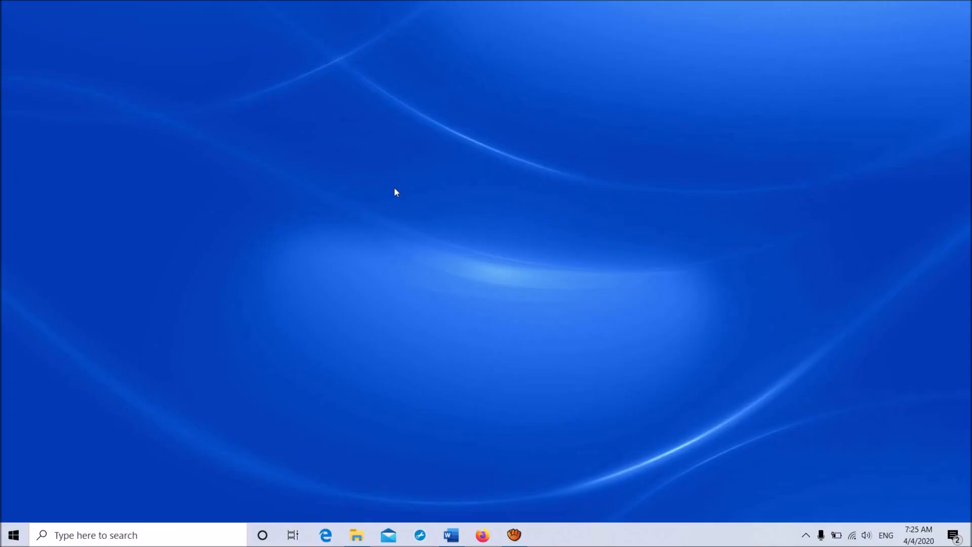
mouse_move(28, 423)
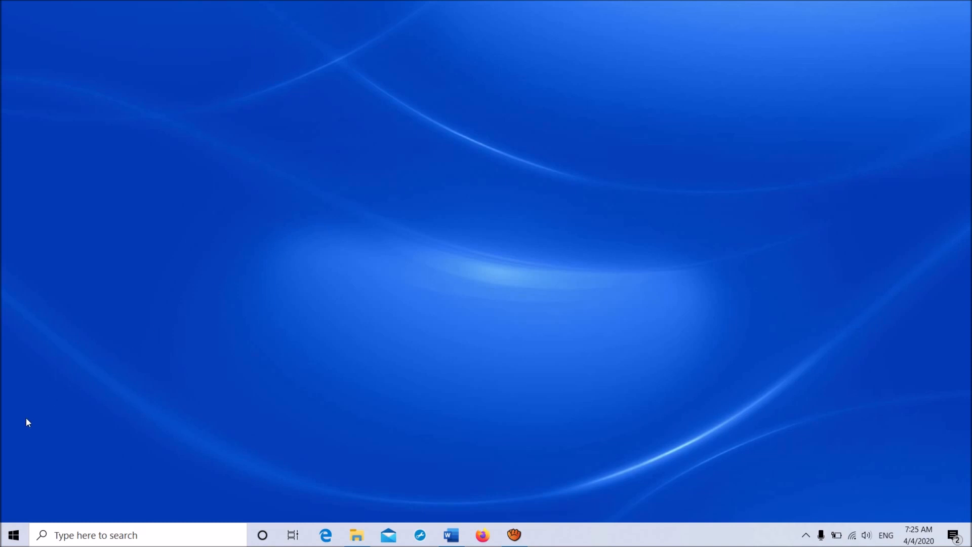
- Bring up the Start button's quick-access system menu
right_click(13, 535)
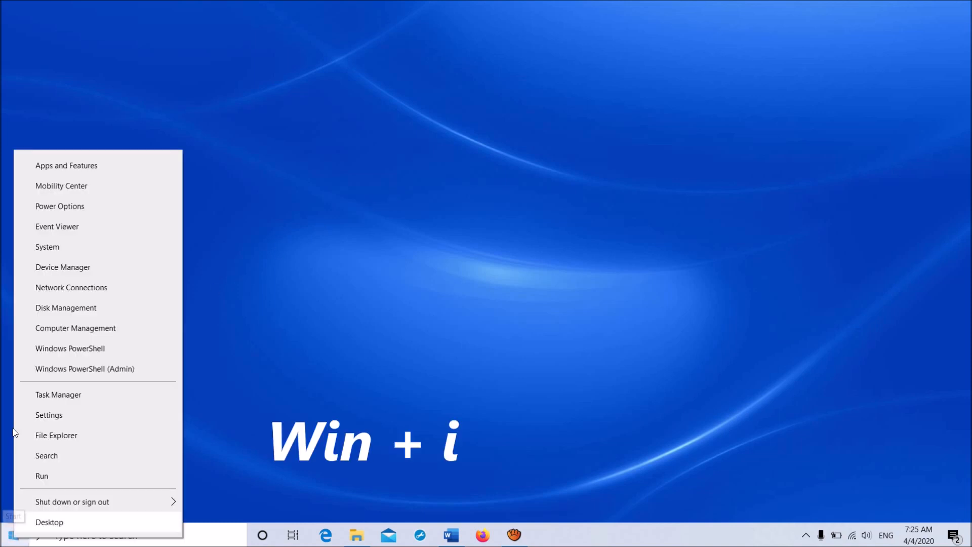
mouse_move(73, 145)
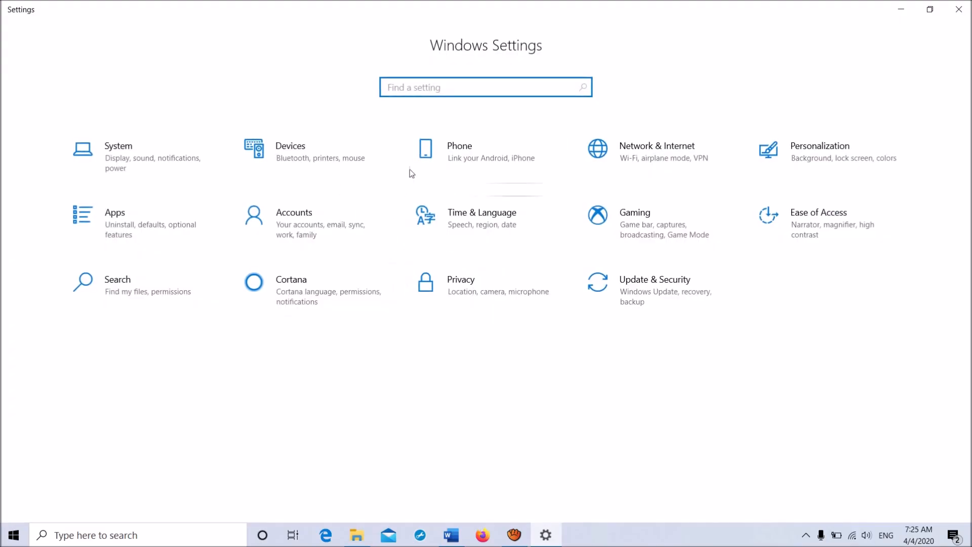
mouse_move(505, 252)
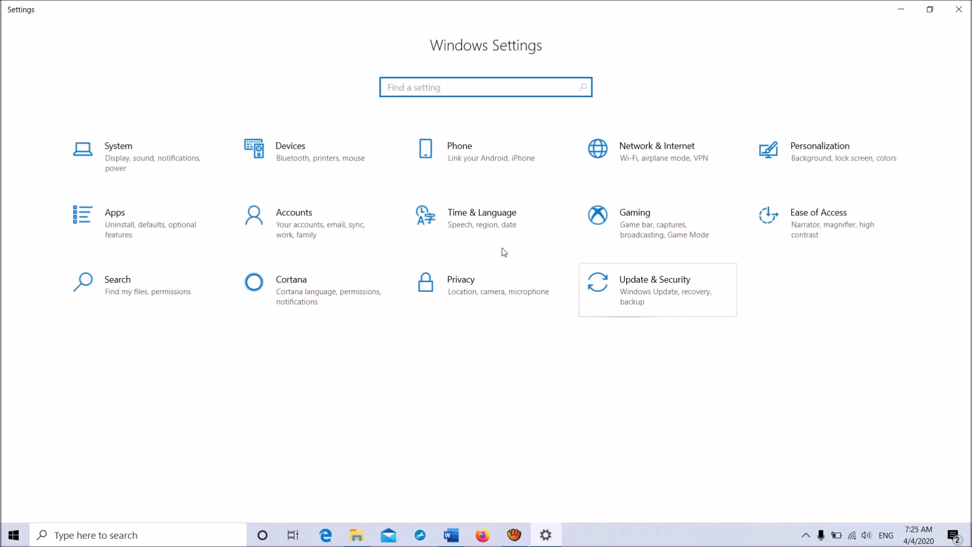
mouse_move(519, 233)
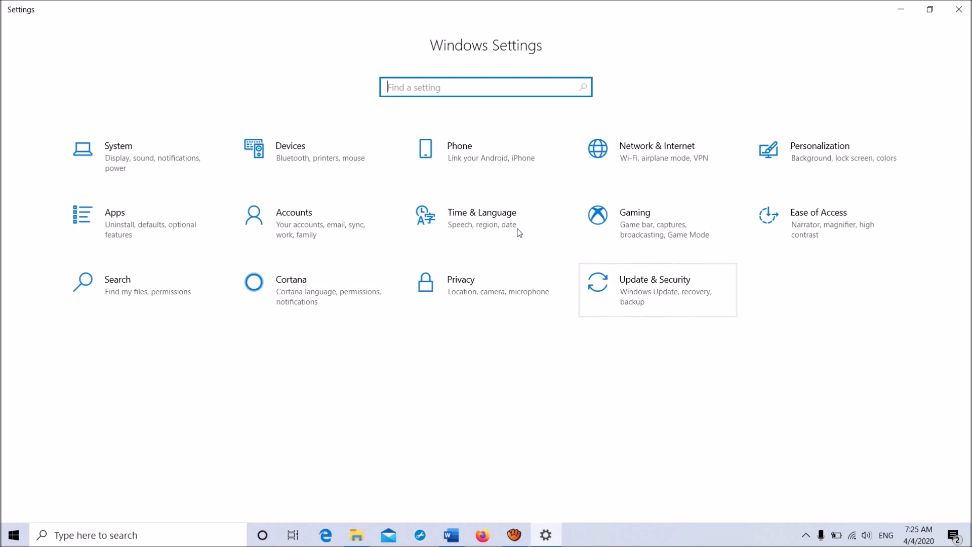
- Start a check for new updates under Update & Security, then leave Settings
left_click(656, 288)
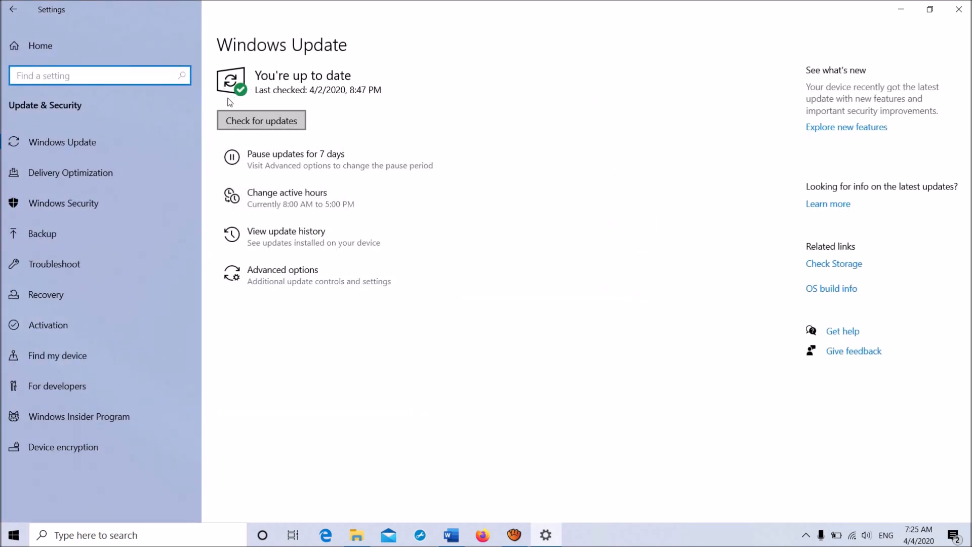
left_click(261, 120)
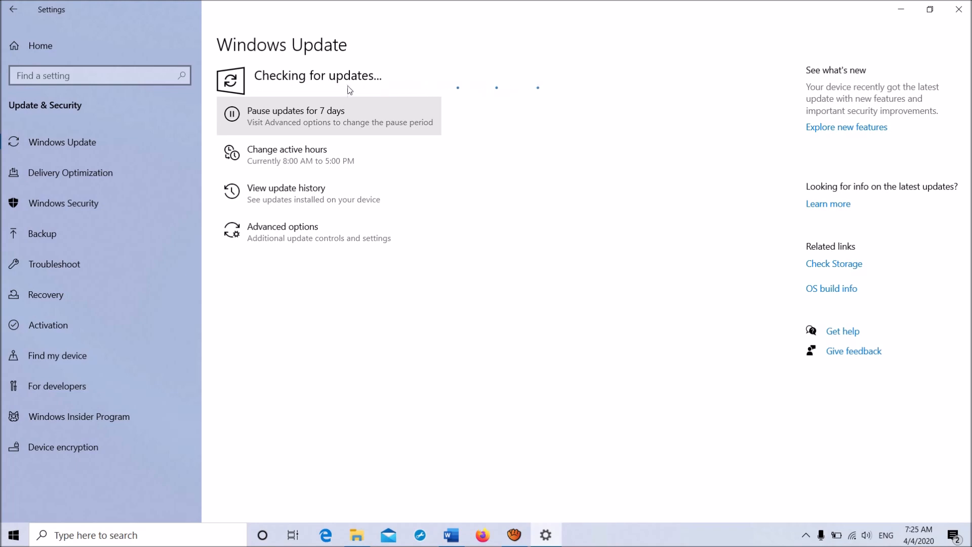
left_click(957, 9)
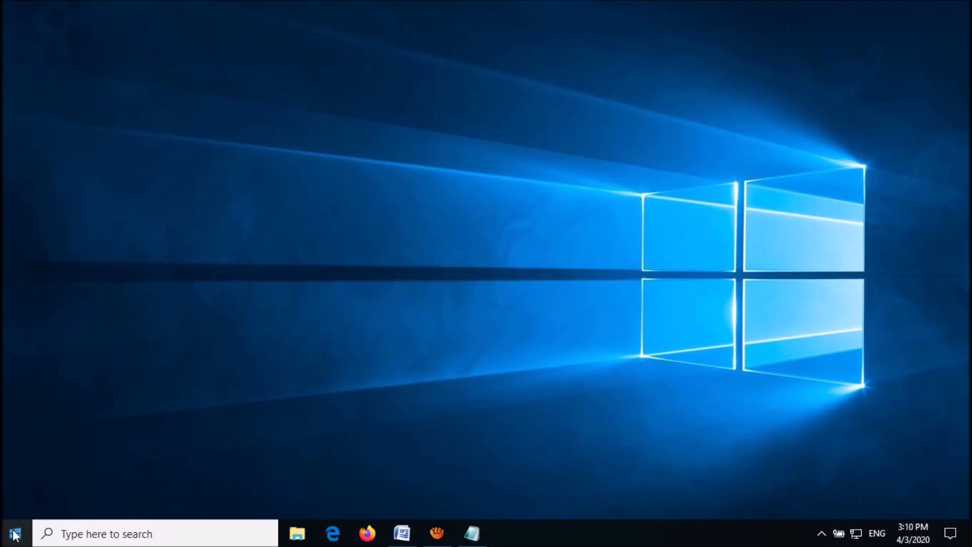
- Reopen Settings from Start and go to Personalization > Lock screen
left_click(12, 534)
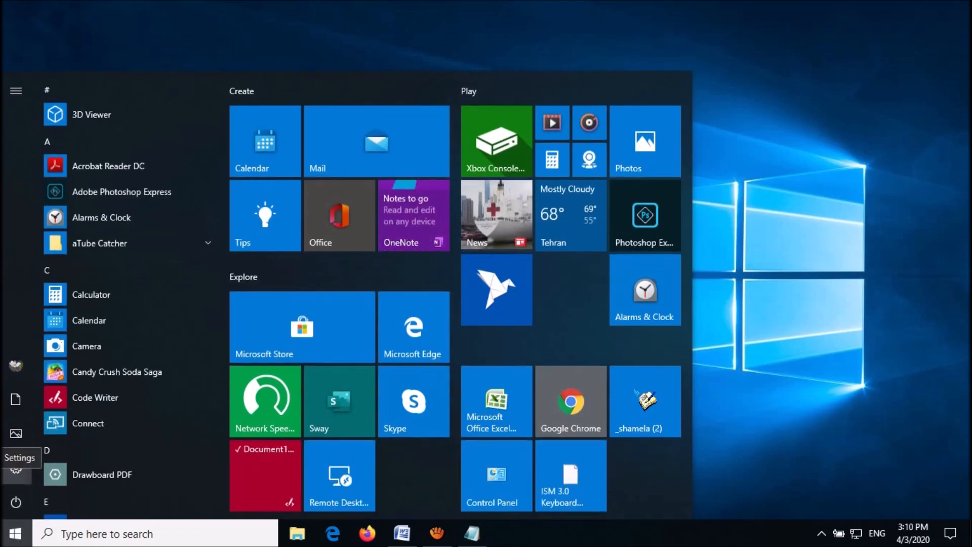
left_click(15, 457)
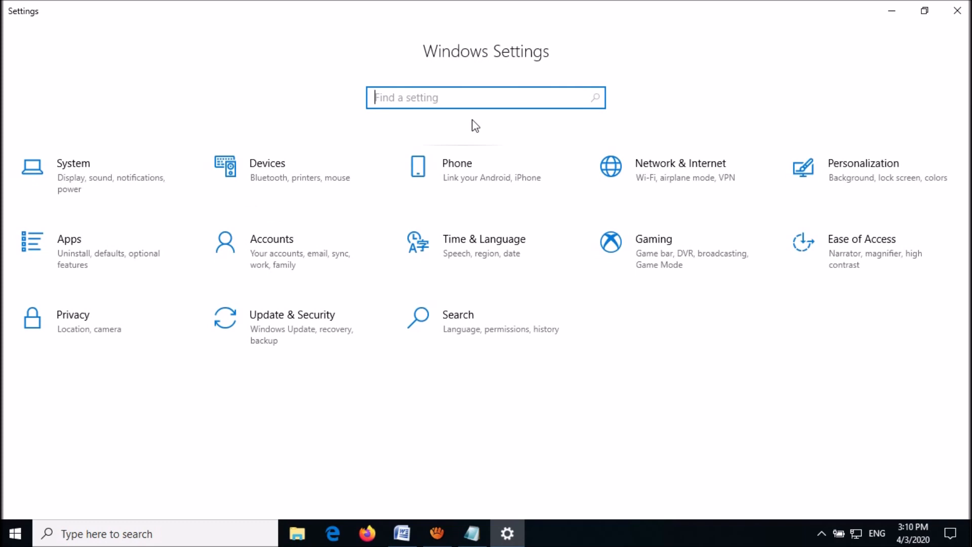
mouse_move(816, 176)
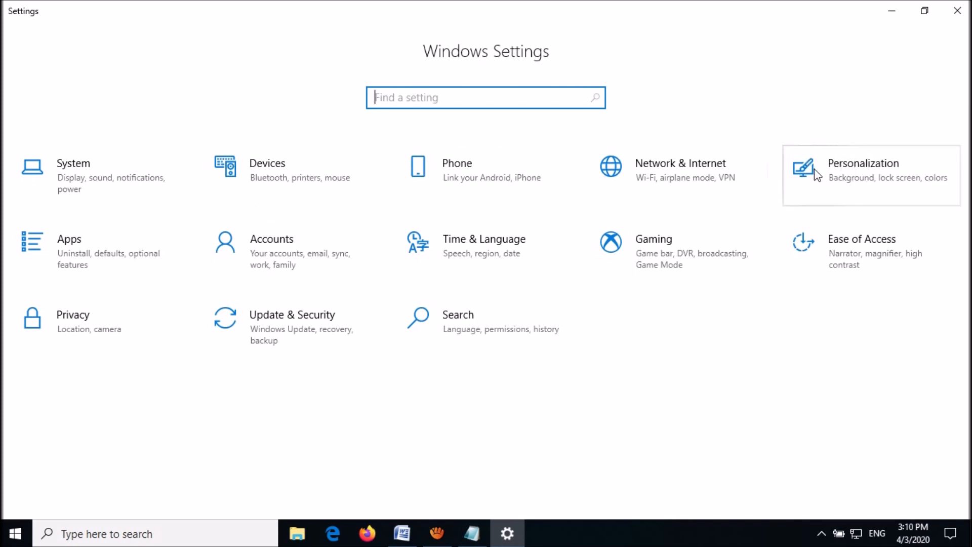
left_click(862, 173)
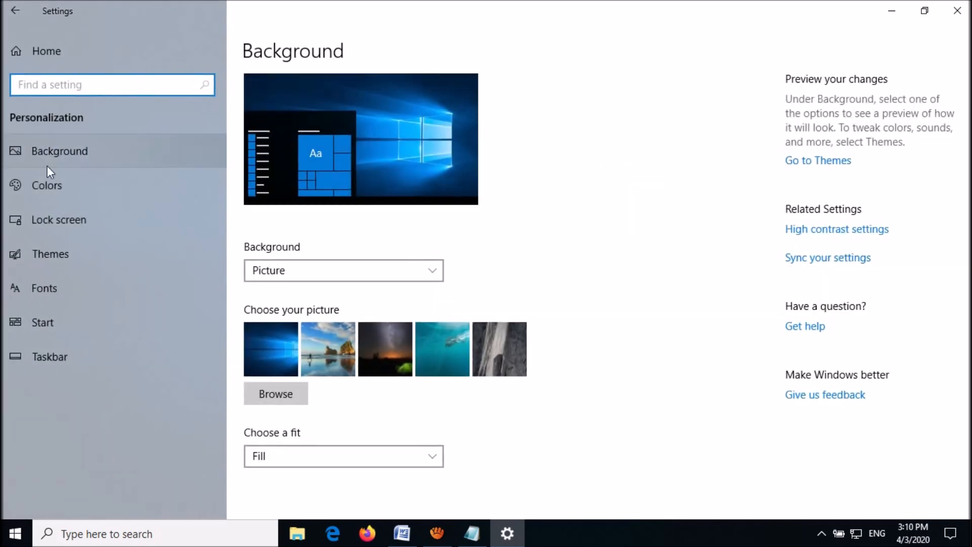
mouse_move(59, 219)
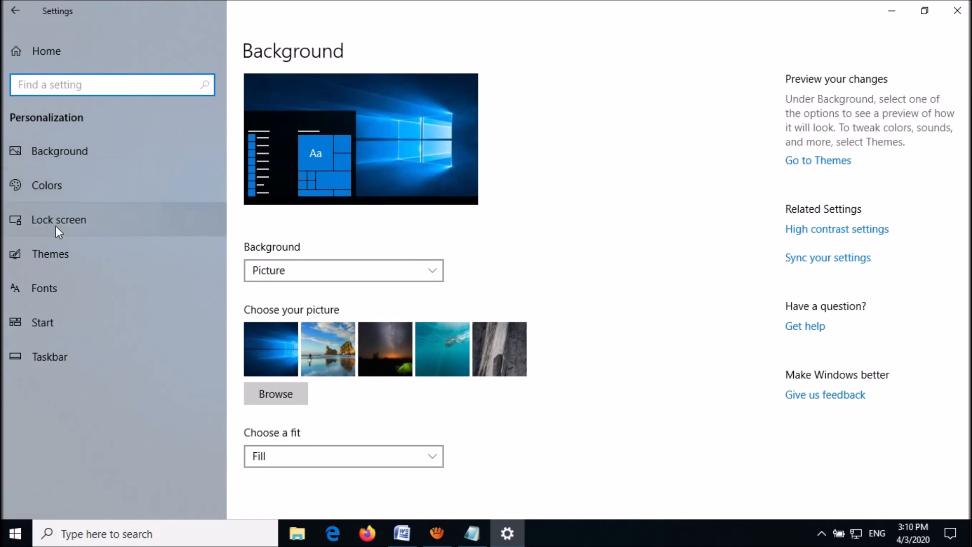
left_click(59, 220)
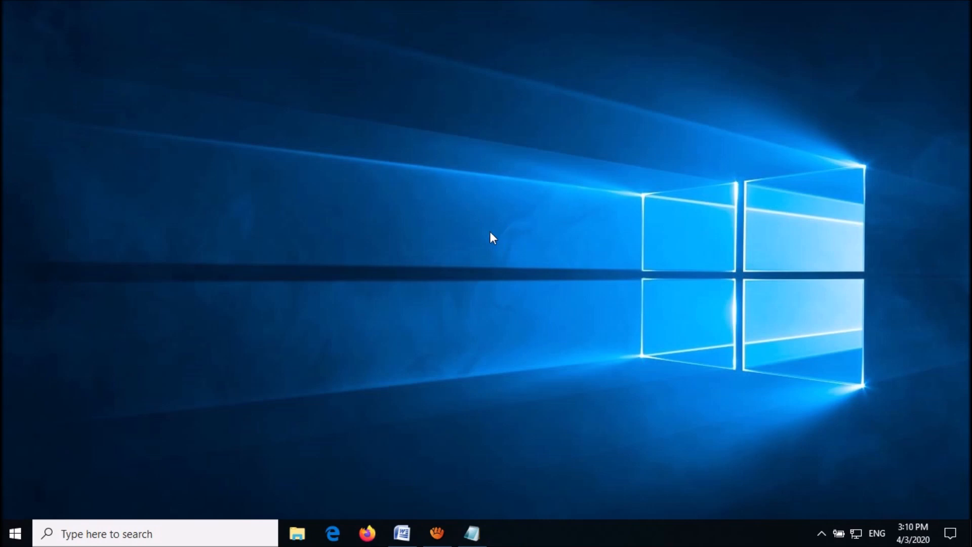
mouse_move(231, 441)
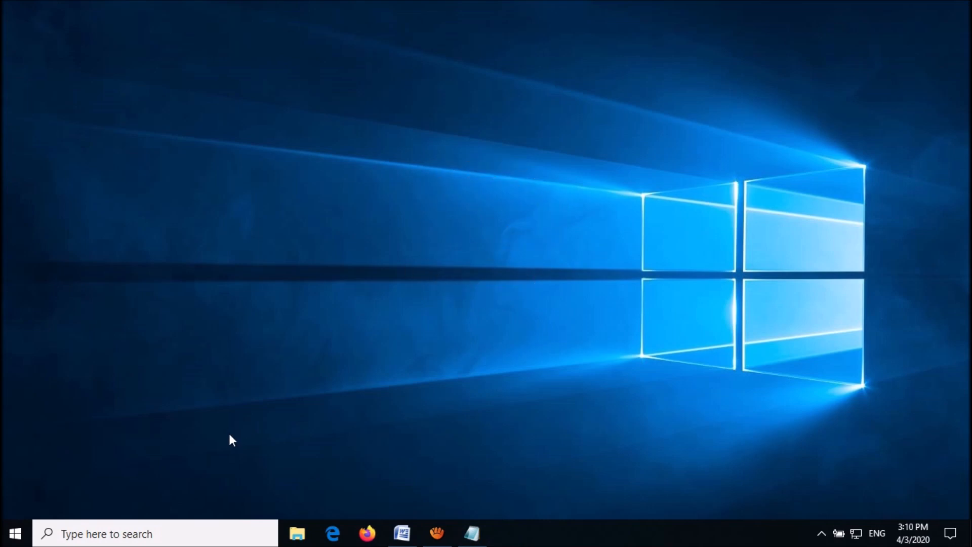
- Search Start for 'Windows powerShell' so it appears as the best match
left_click(155, 534)
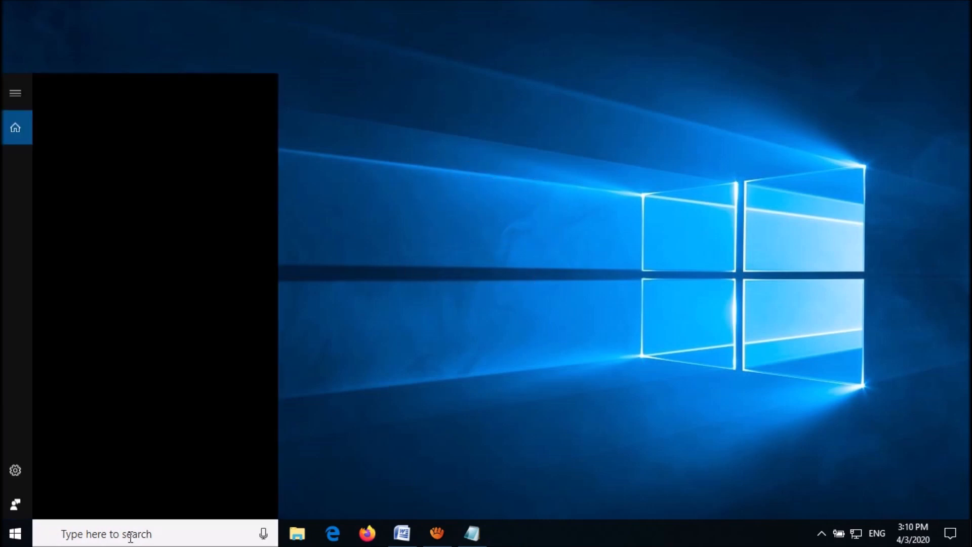
type("Windows")
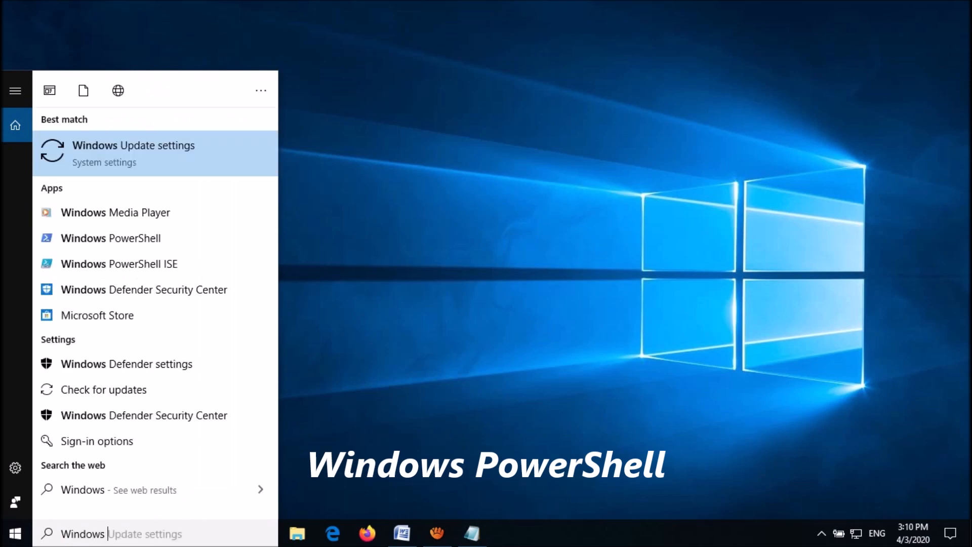
type("powerShe")
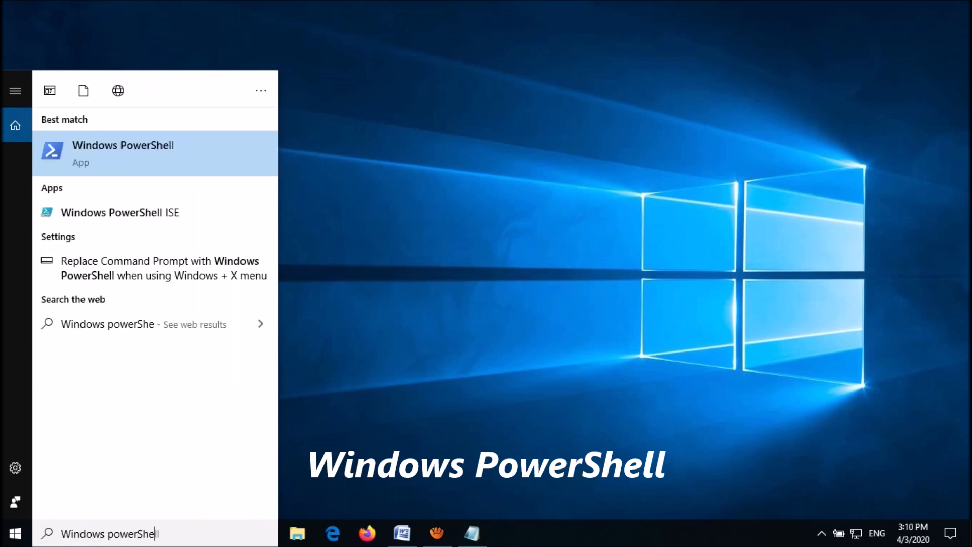
type("ll")
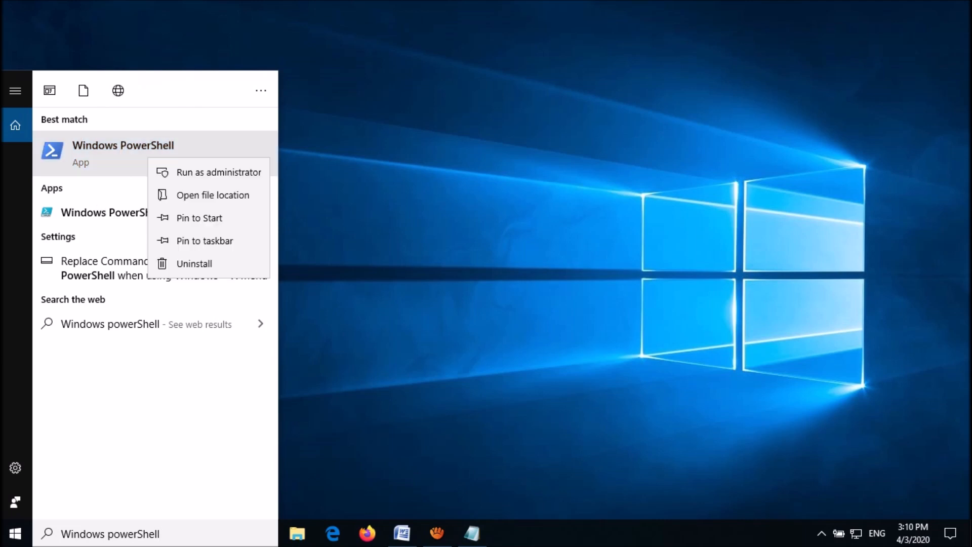
mouse_move(219, 172)
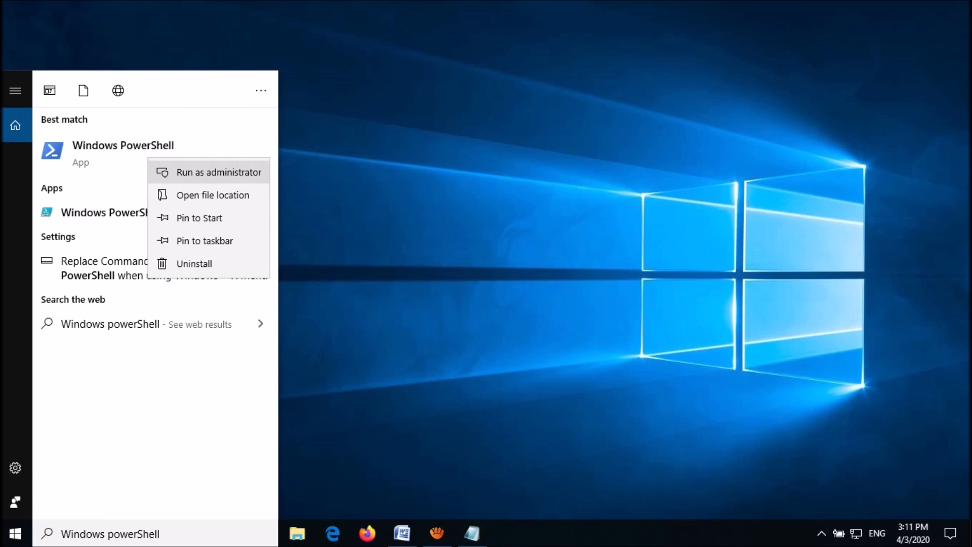
- Run the Get-AppxPackage ContentDeliveryManager re-register command in an administrator PowerShell
left_click(219, 172)
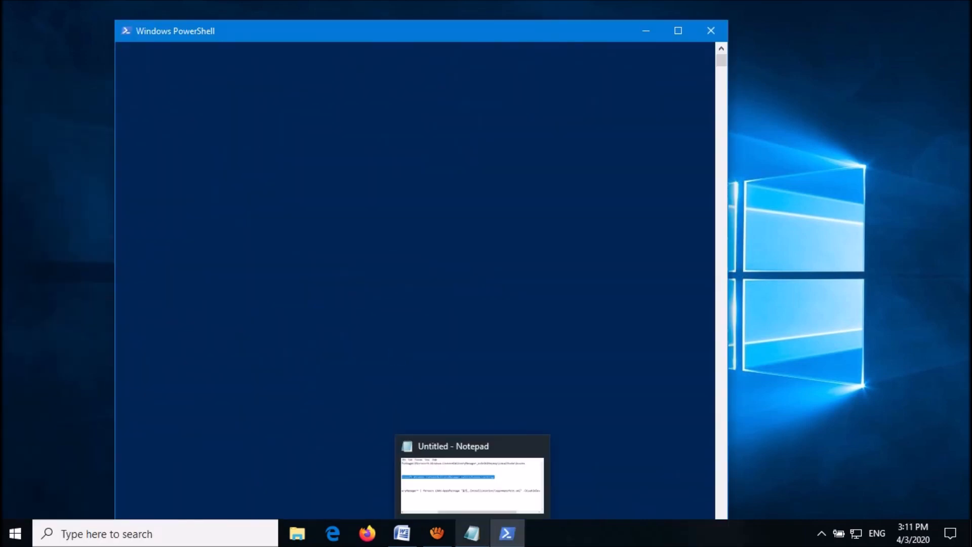
left_click(471, 477)
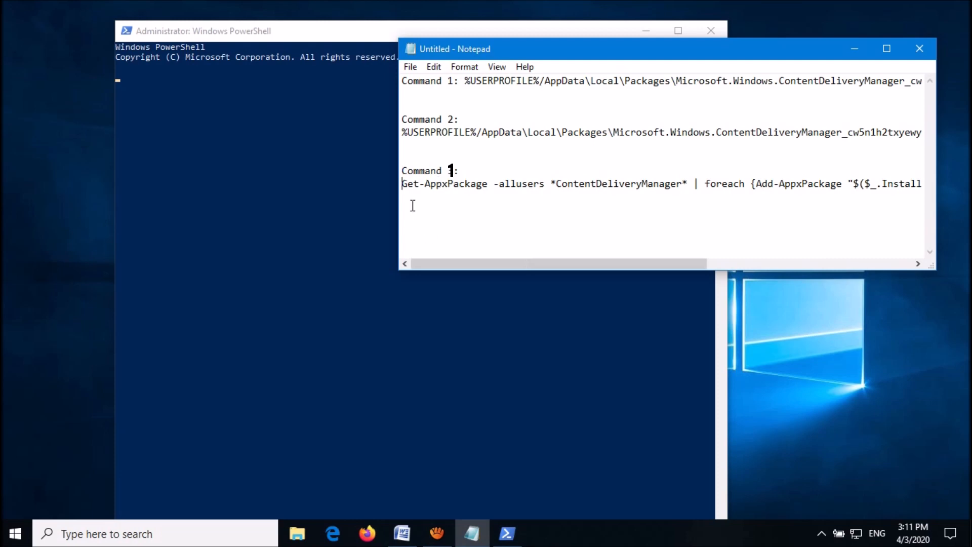
right_click(546, 183)
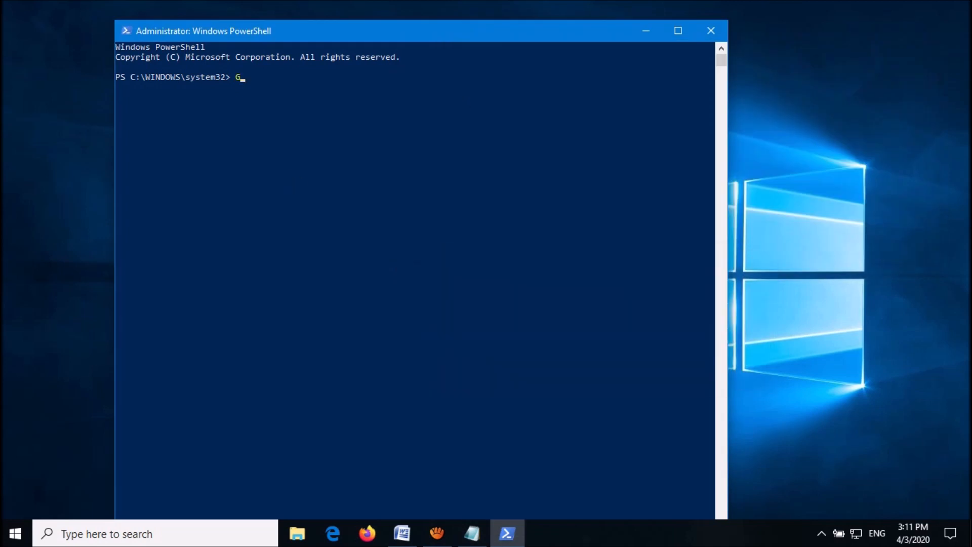
key("Return")
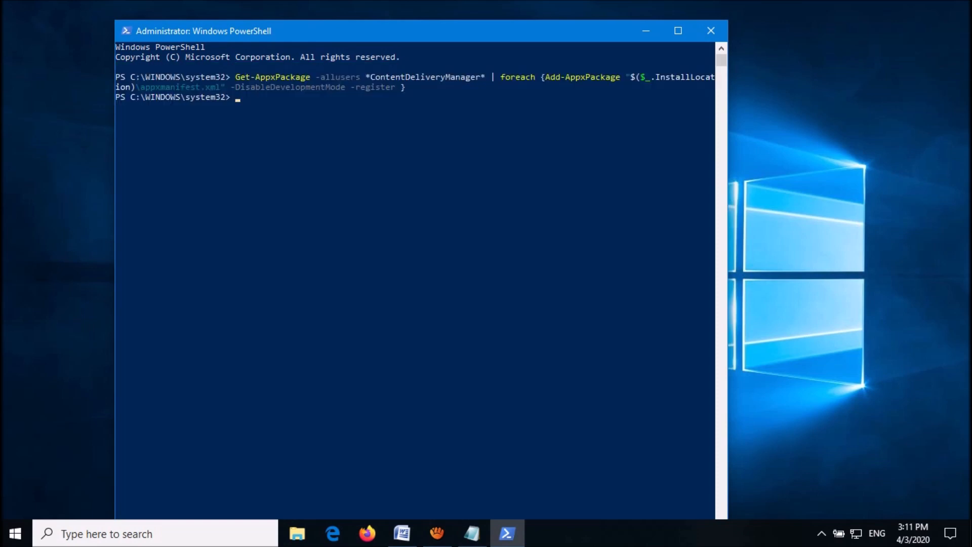
- Exit the administrator PowerShell session
type("e")
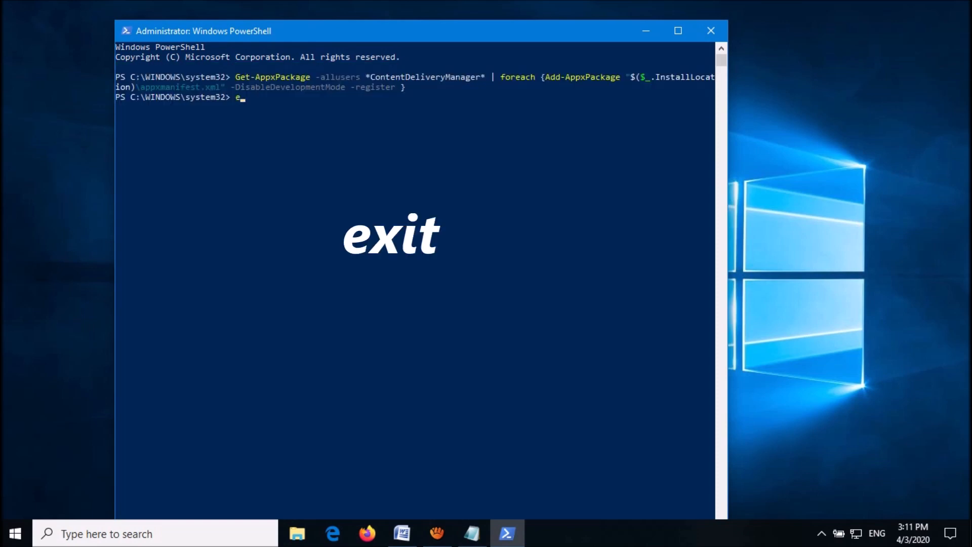
type("xit")
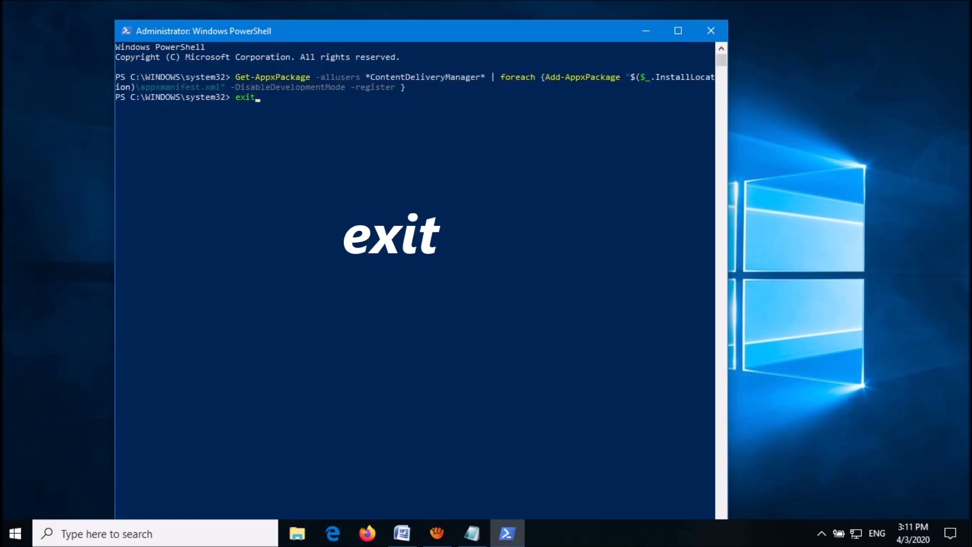
key("Return")
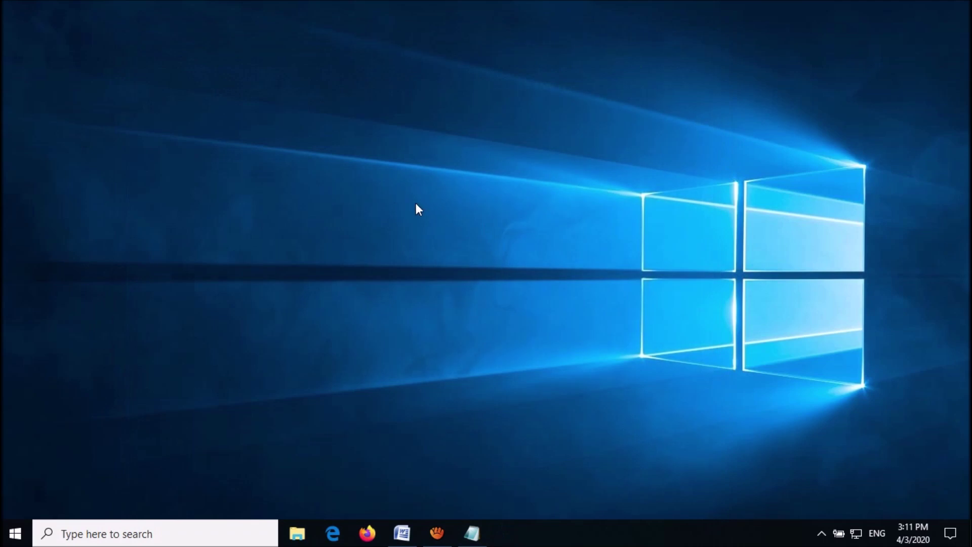
left_click(13, 534)
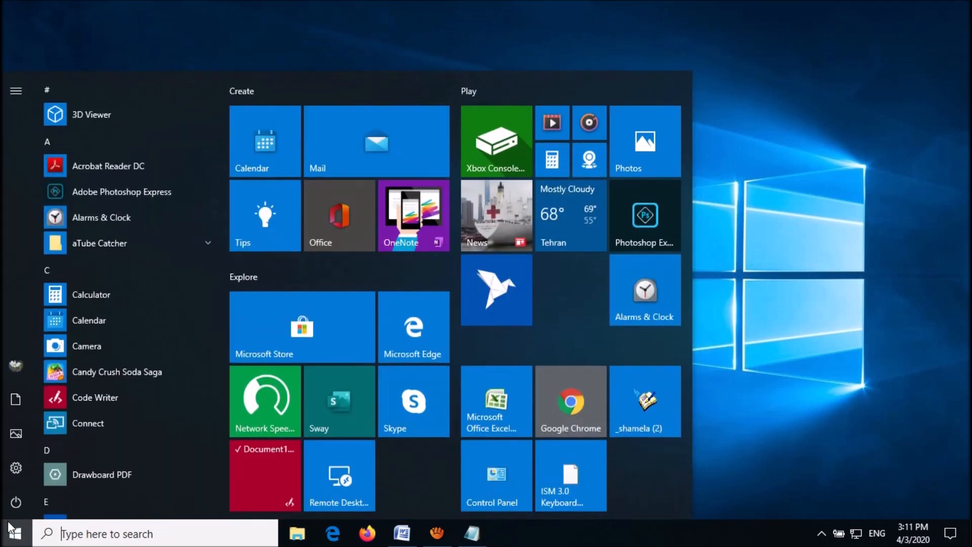
left_click(15, 502)
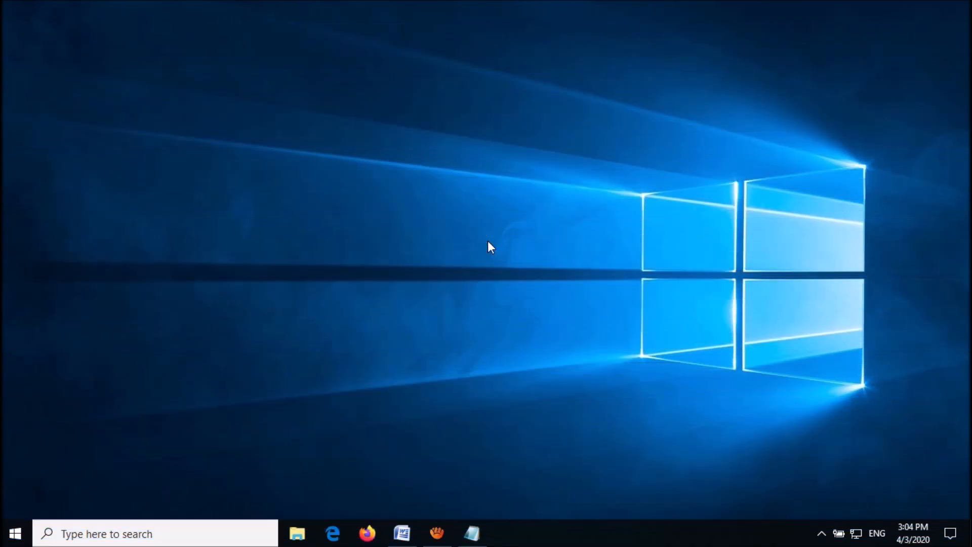
- Reopen Settings from Start and go to Personalization > Lock screen
left_click(13, 534)
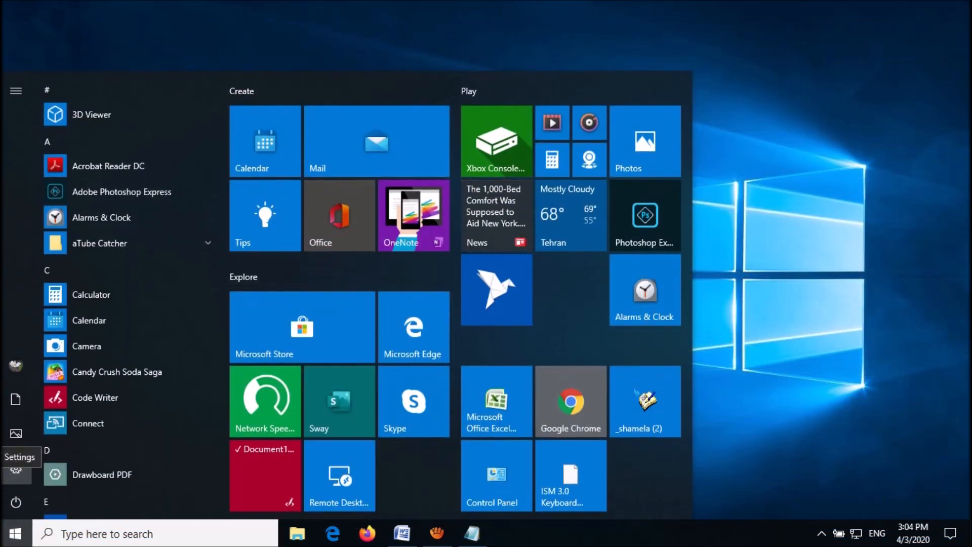
left_click(15, 457)
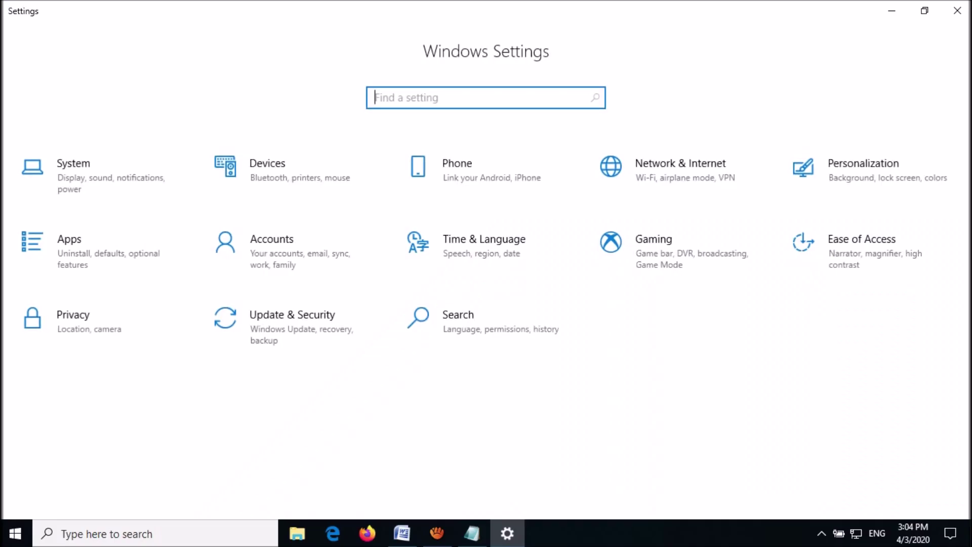
mouse_move(724, 137)
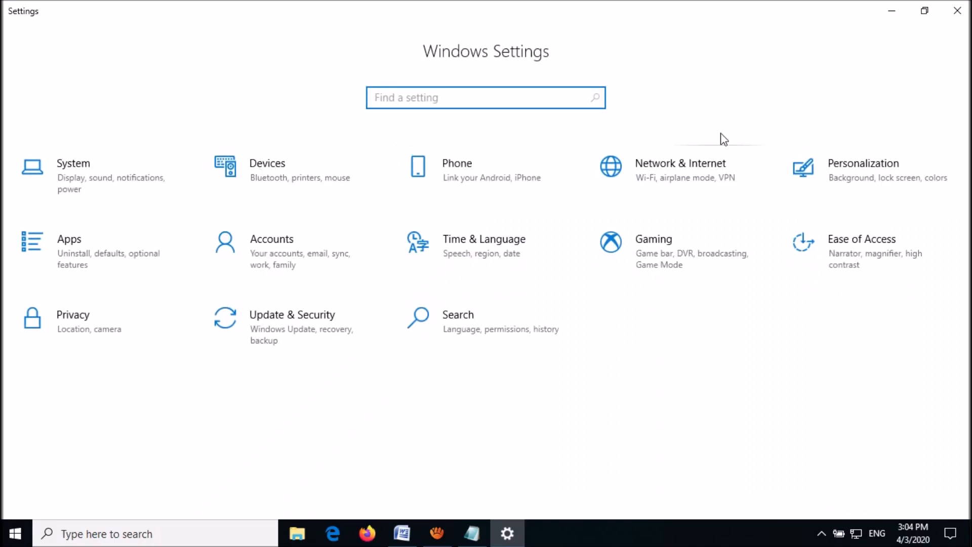
mouse_move(841, 176)
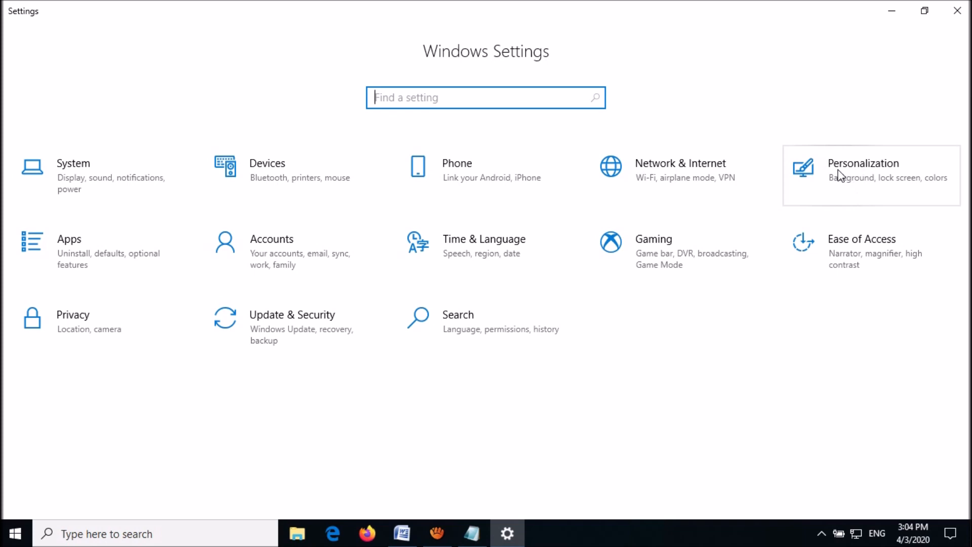
left_click(863, 163)
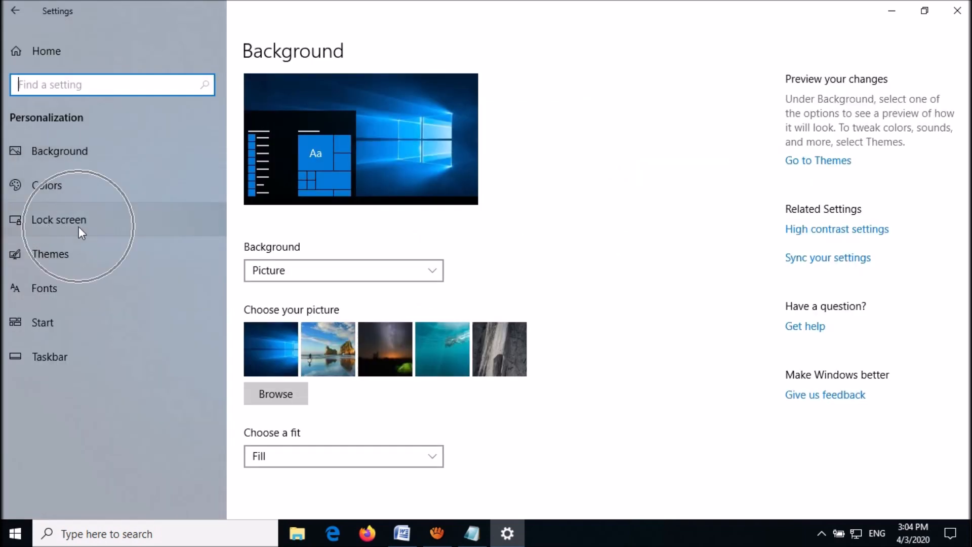
left_click(58, 220)
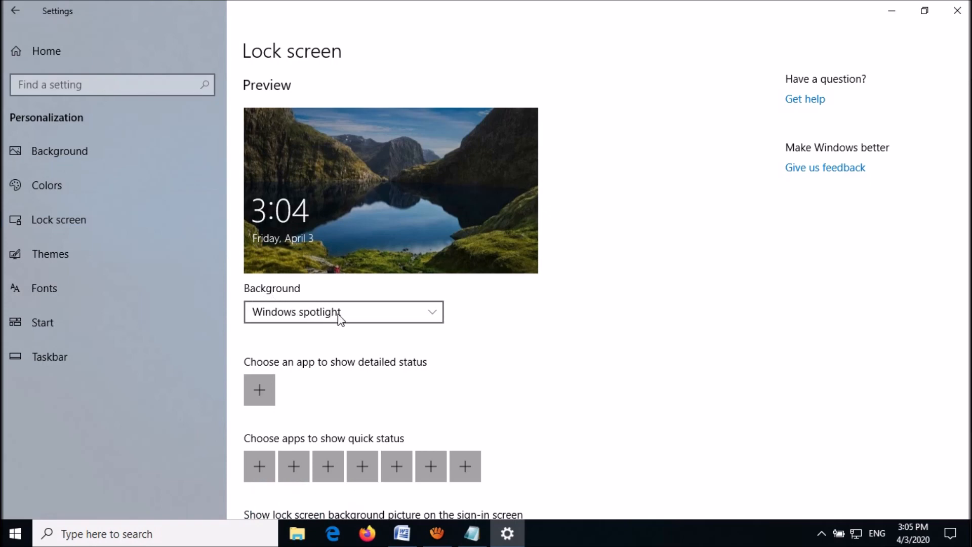
- Change the lock screen background from Windows spotlight to Picture and close Settings
left_click(343, 312)
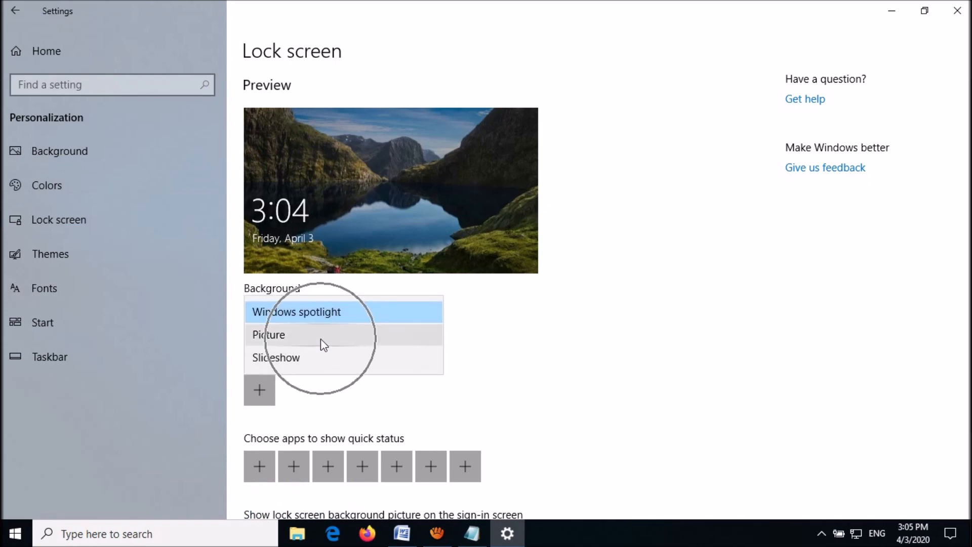
left_click(267, 334)
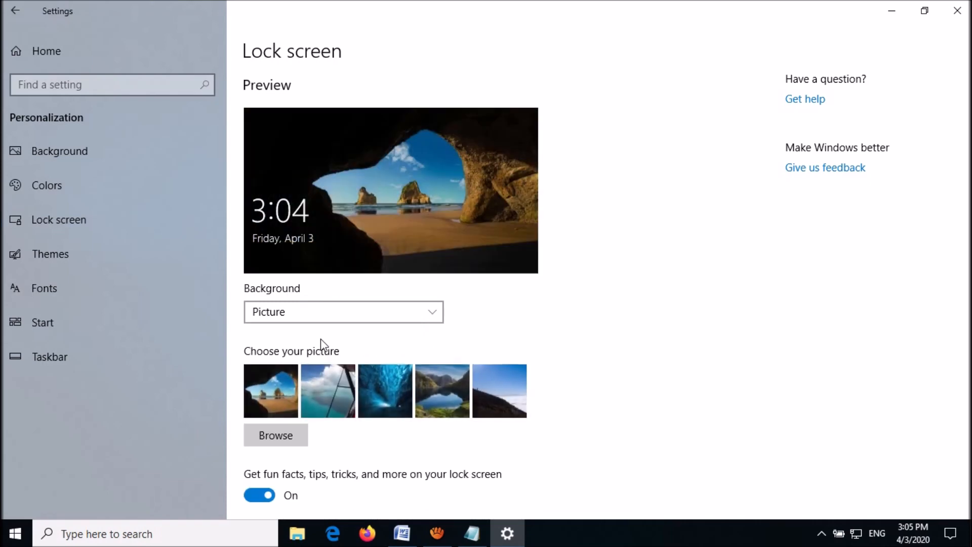
mouse_move(957, 11)
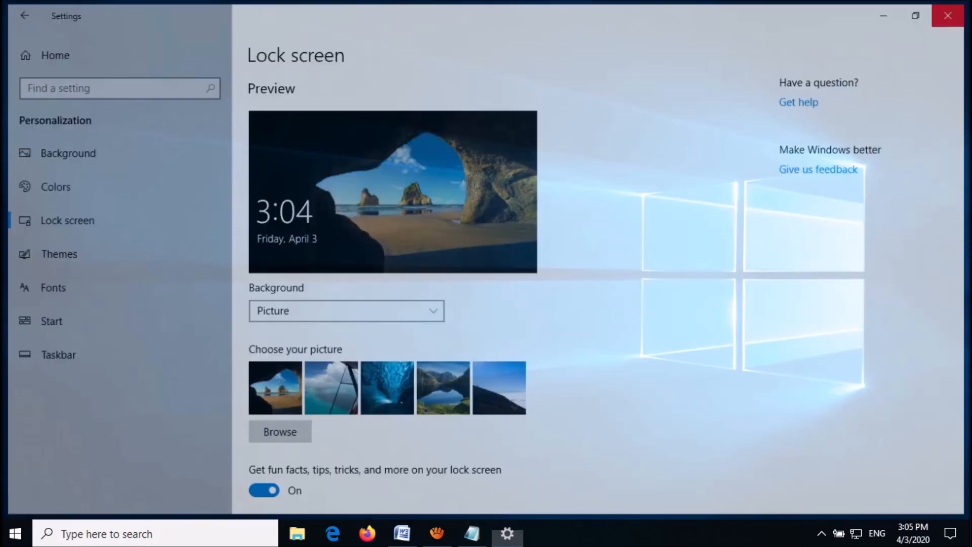
left_click(948, 15)
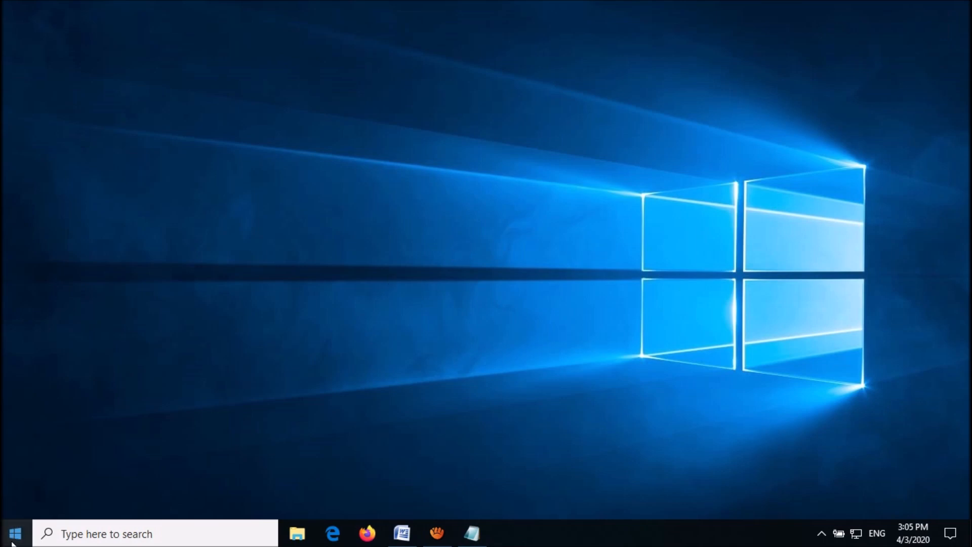
- Launch the Run dialog from the Start quick menu and fetch the Assets path from the notes
right_click(13, 534)
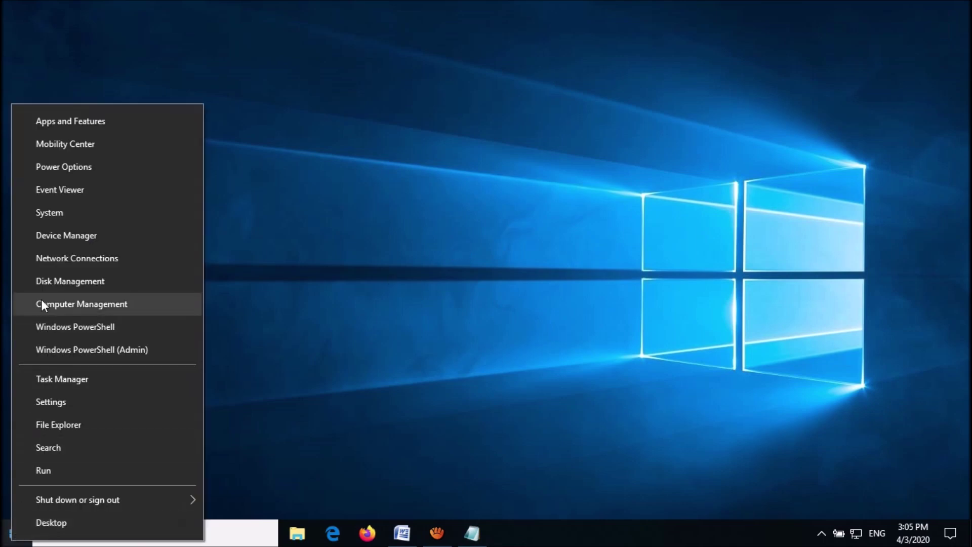
mouse_move(54, 478)
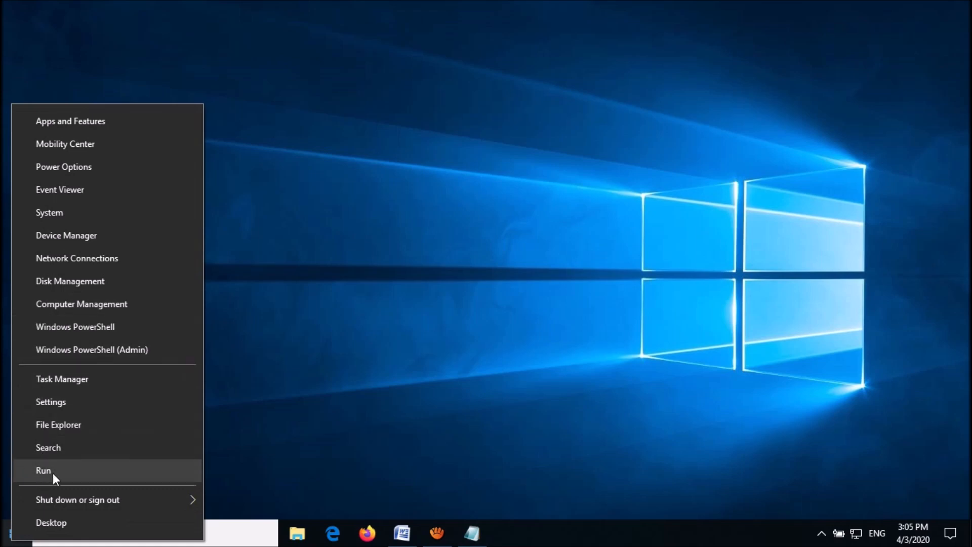
left_click(43, 470)
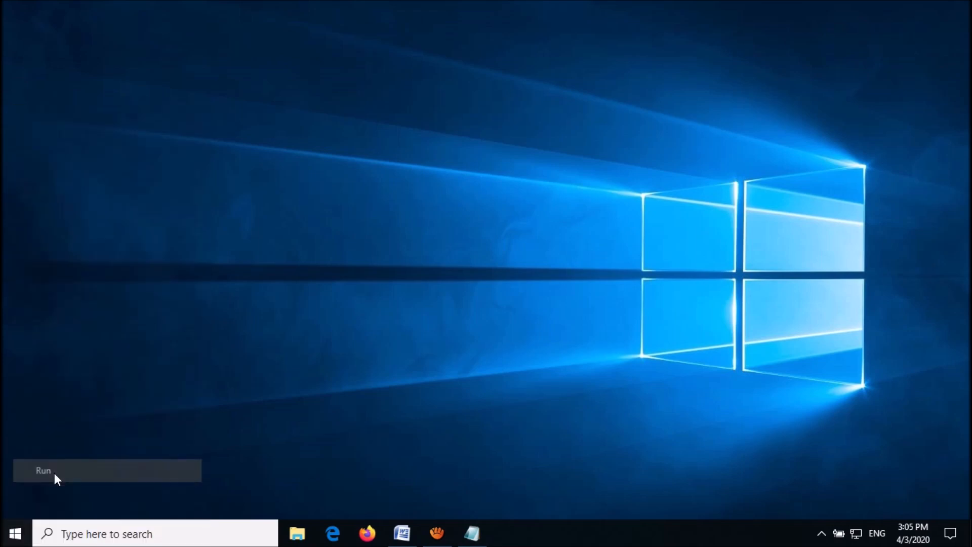
left_click(43, 470)
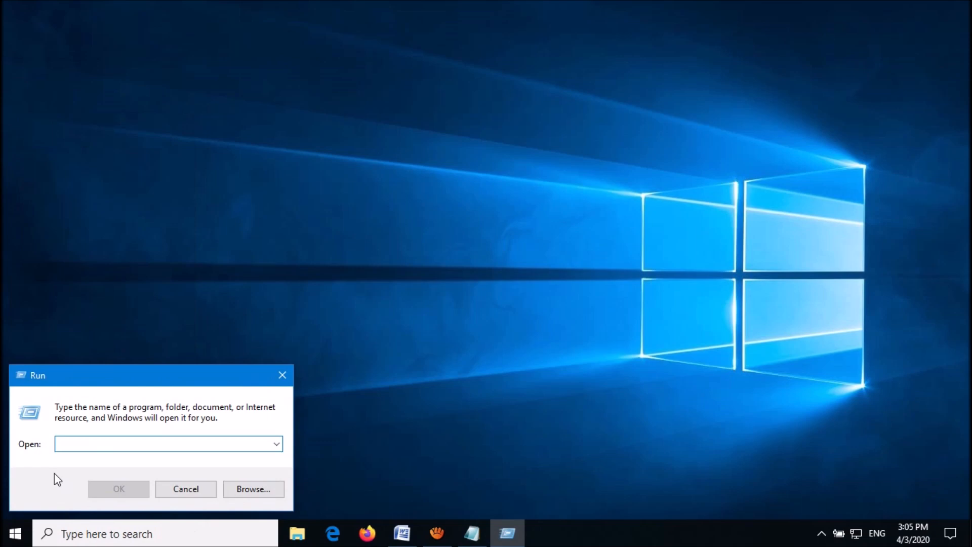
mouse_move(473, 534)
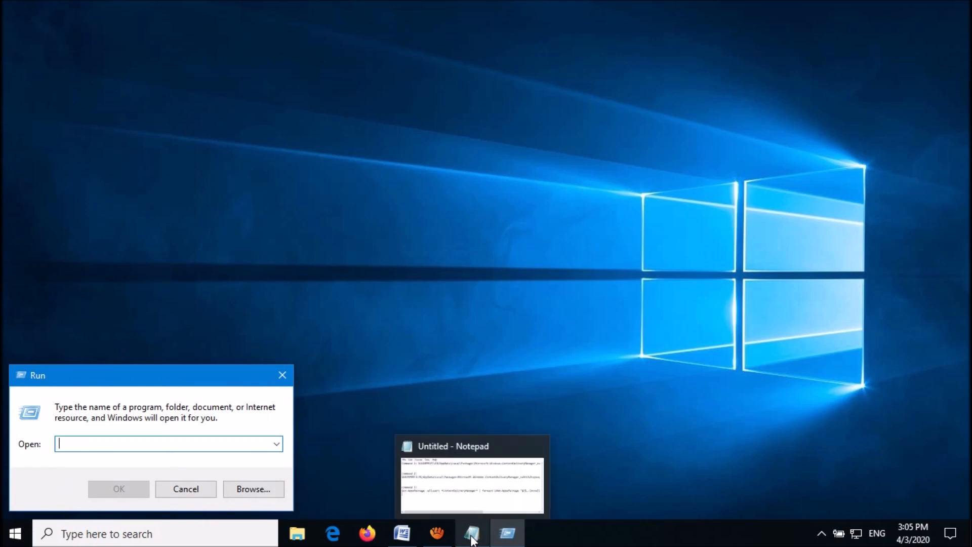
left_click(471, 476)
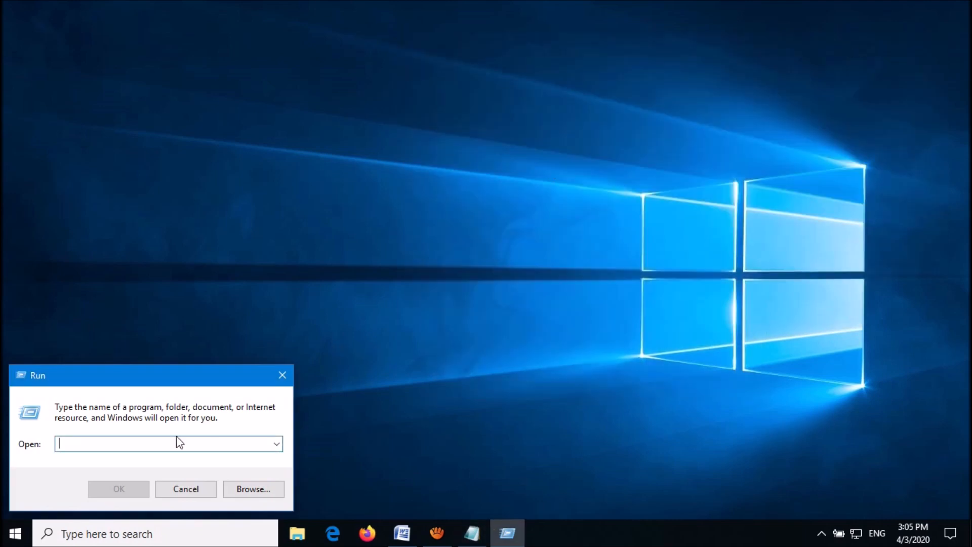
- Paste the ContentDeliveryManager LocalState Assets path into Run and open the folder
right_click(167, 443)
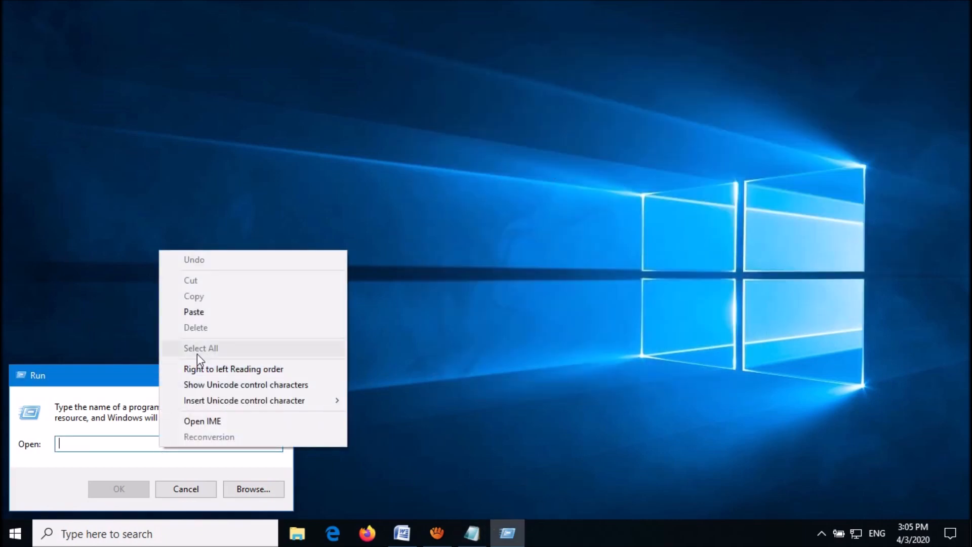
left_click(193, 311)
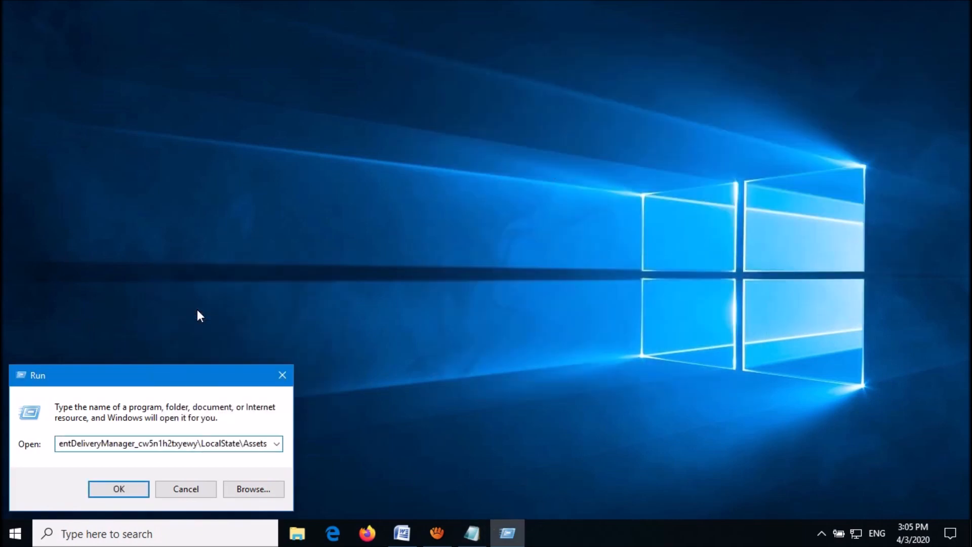
left_click(118, 488)
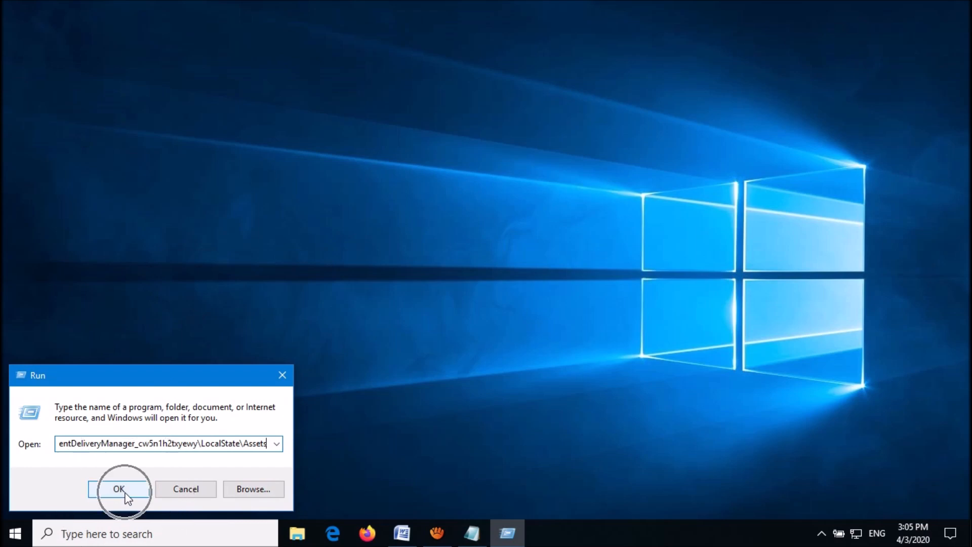
left_click(119, 488)
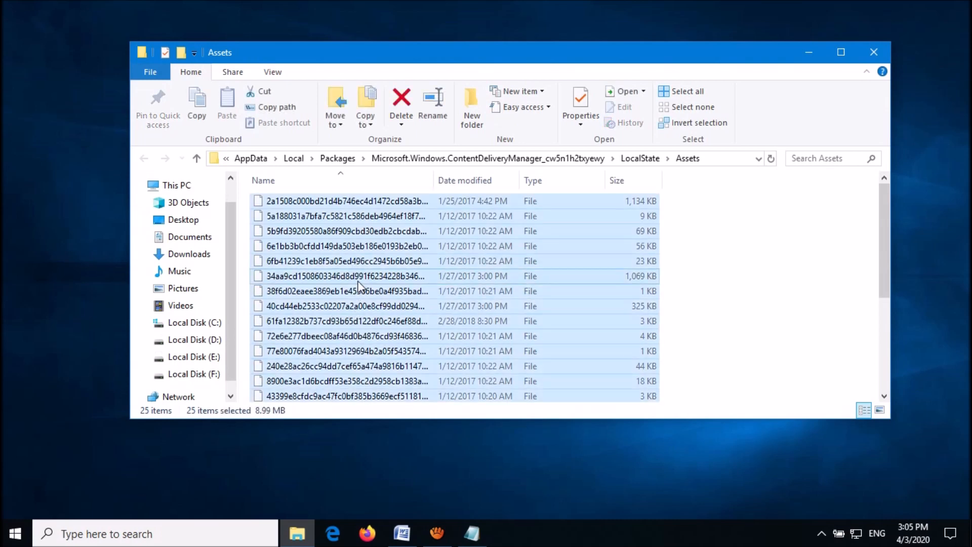
- Permanently delete all 25 Assets files, confirming the prompt, and close Explorer
left_click(401, 103)
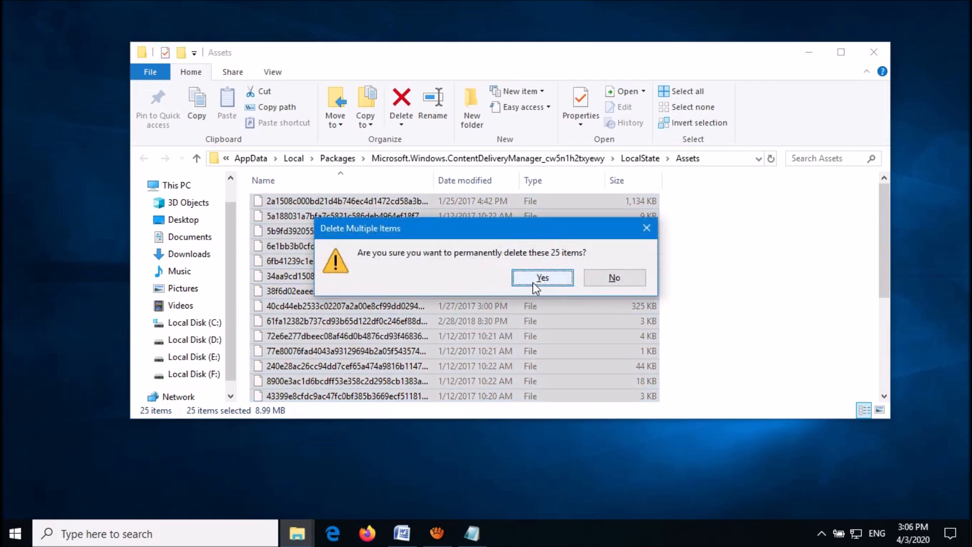
left_click(542, 277)
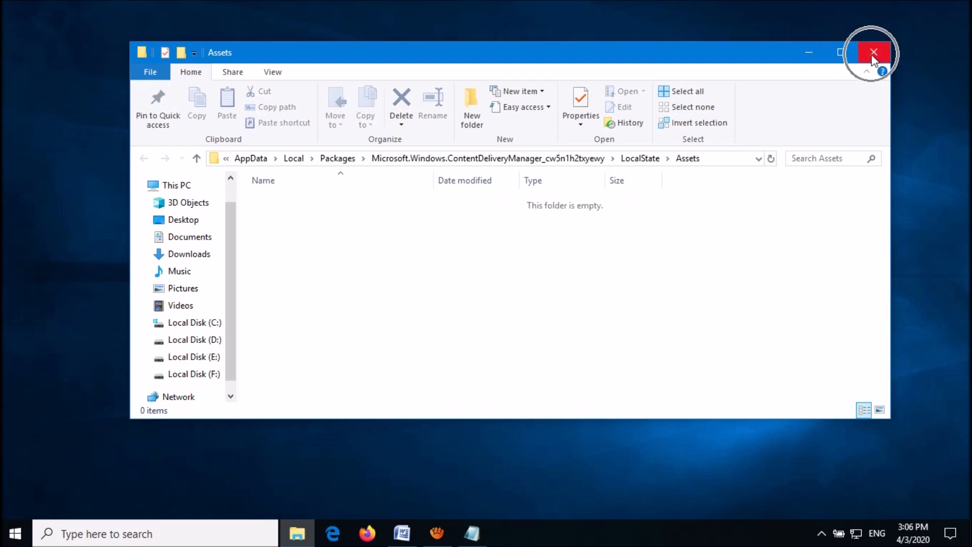
left_click(874, 53)
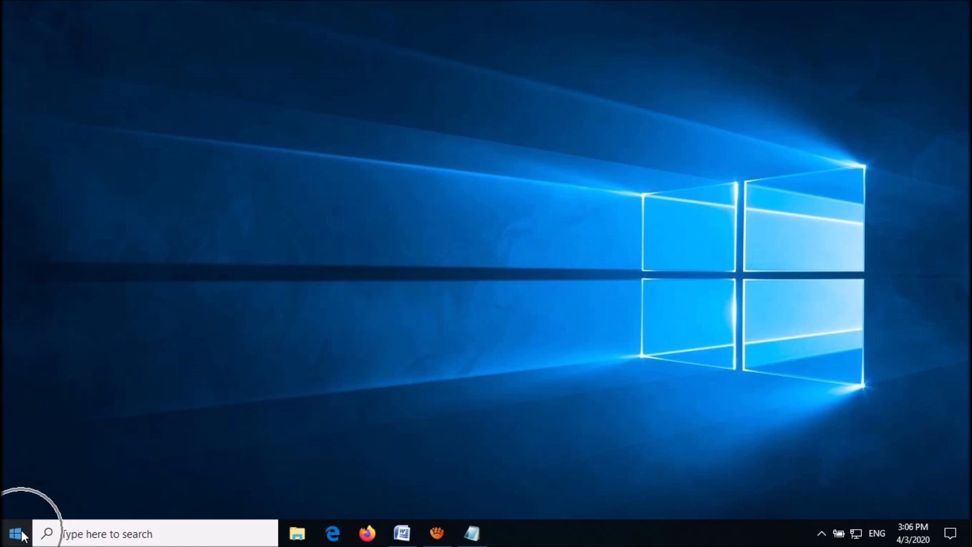
- Launch the Run dialog from the Start quick menu and fetch the Settings path from the notes
right_click(13, 534)
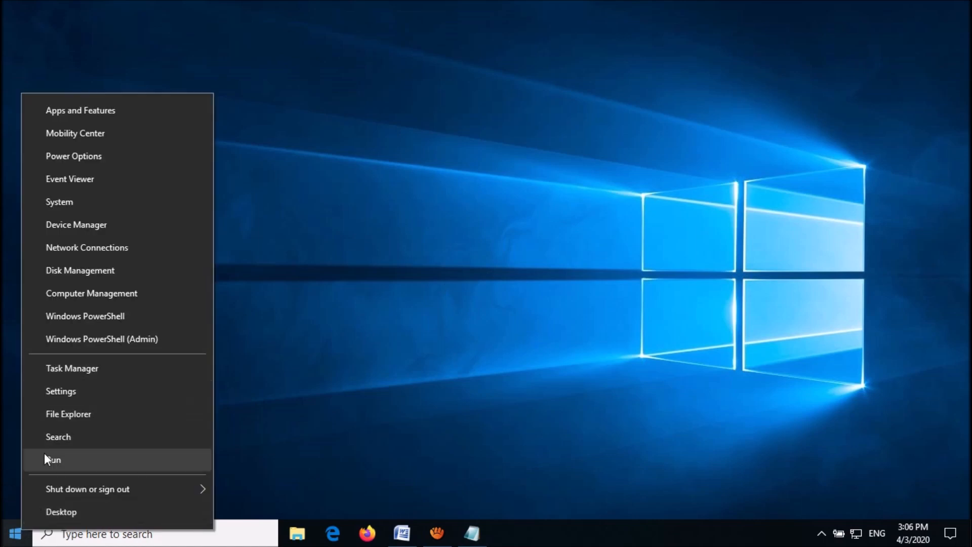
left_click(54, 460)
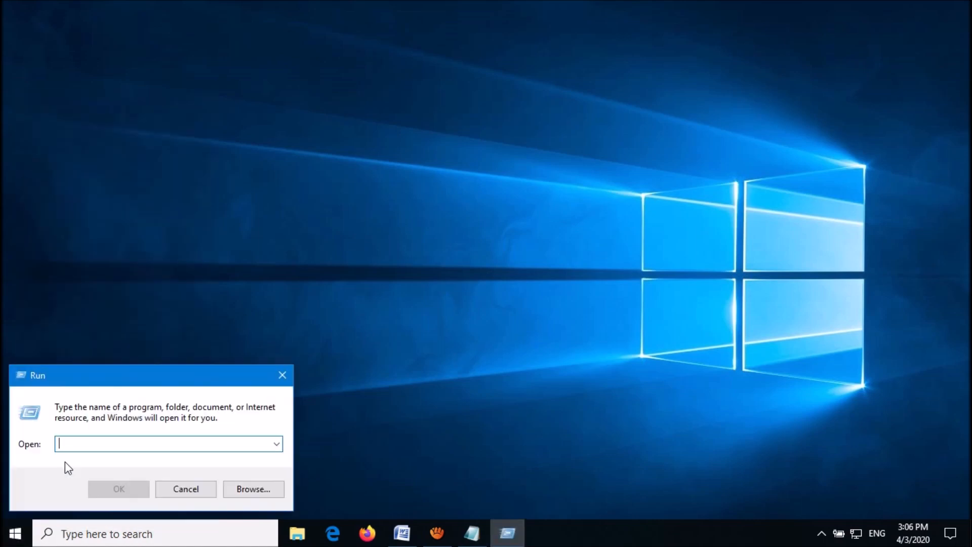
mouse_move(471, 534)
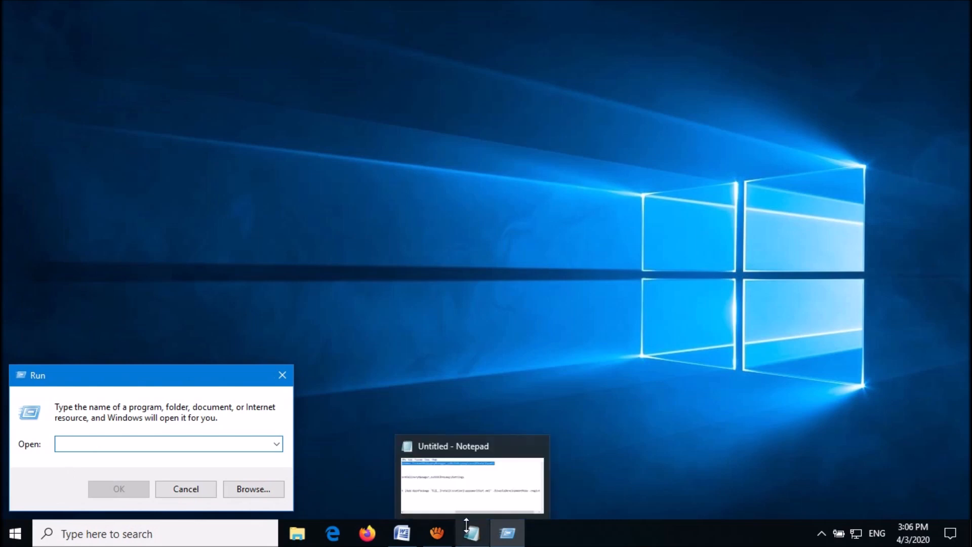
left_click(471, 477)
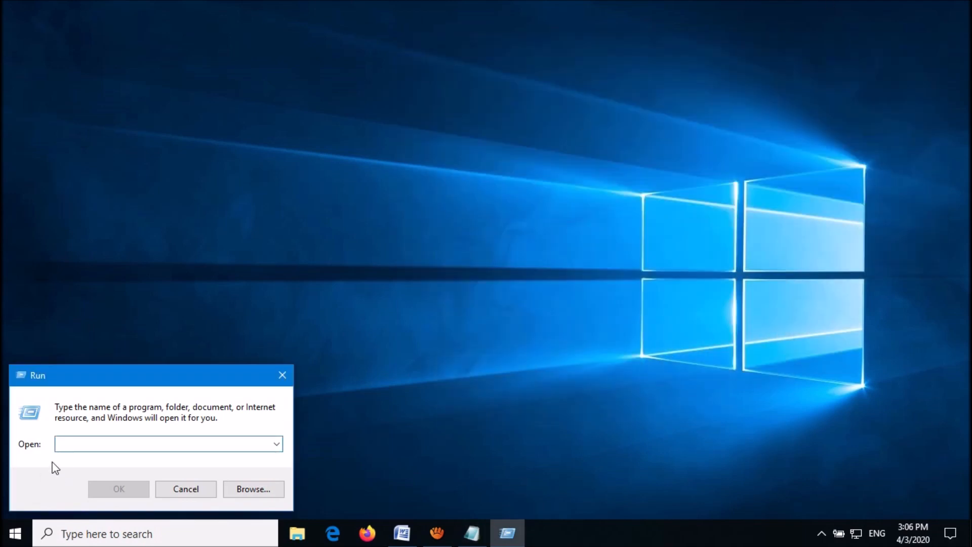
- Paste the ContentDeliveryManager Settings folder path into Run and open the folder
right_click(164, 443)
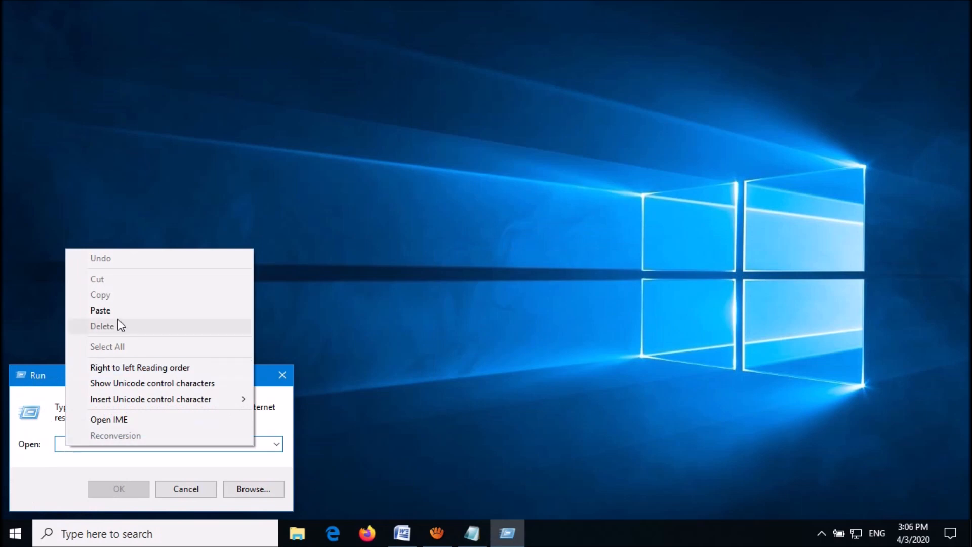
left_click(100, 309)
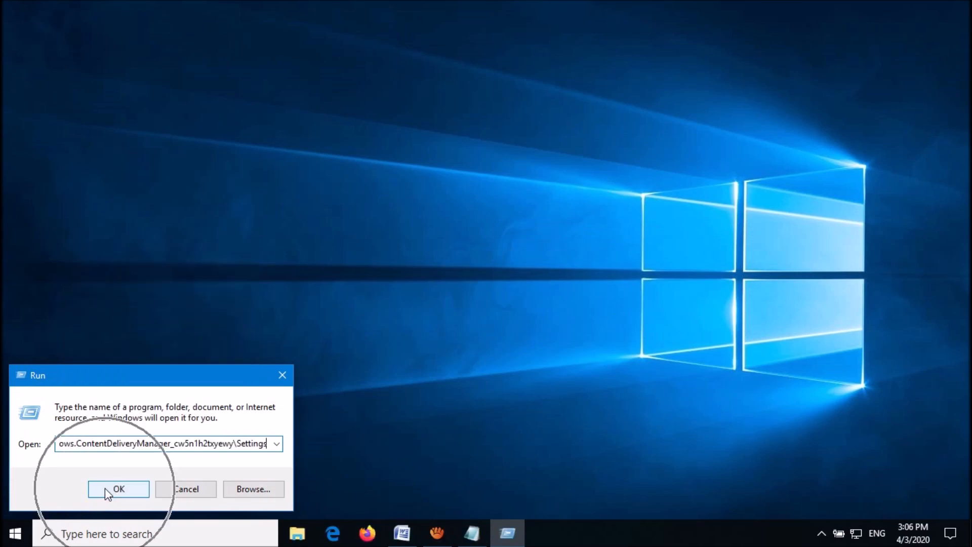
left_click(119, 488)
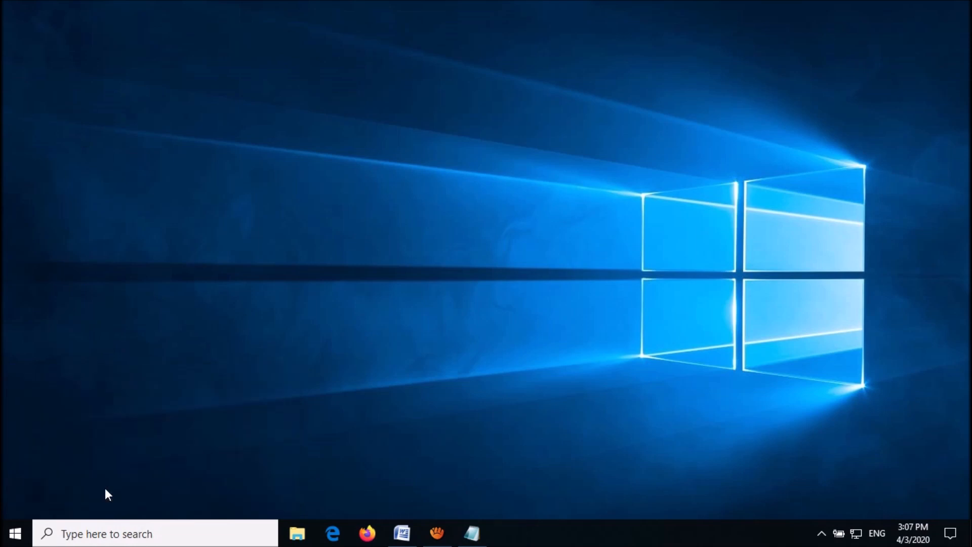
left_click(297, 533)
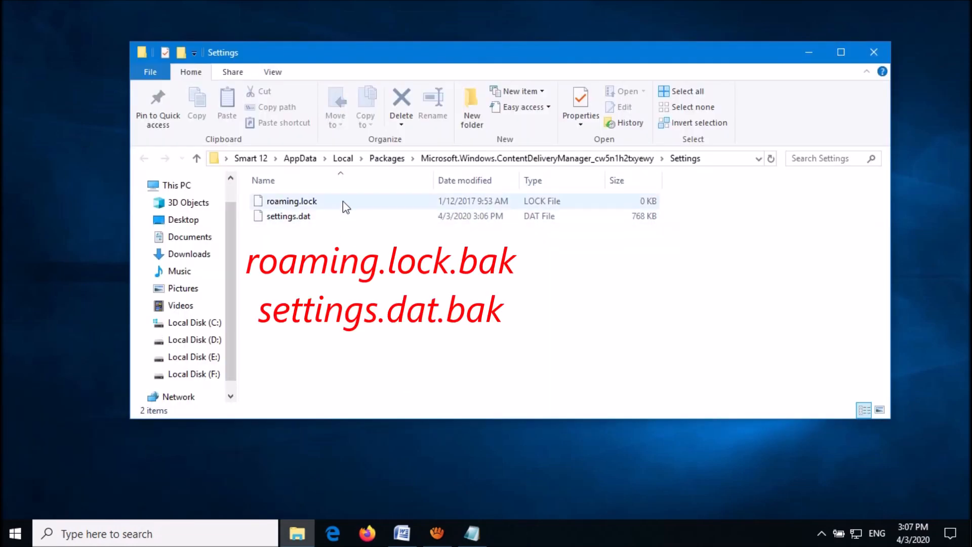
- Rename roaming.lock to roaming.lock.bak, confirming the extension warning
left_click(292, 200)
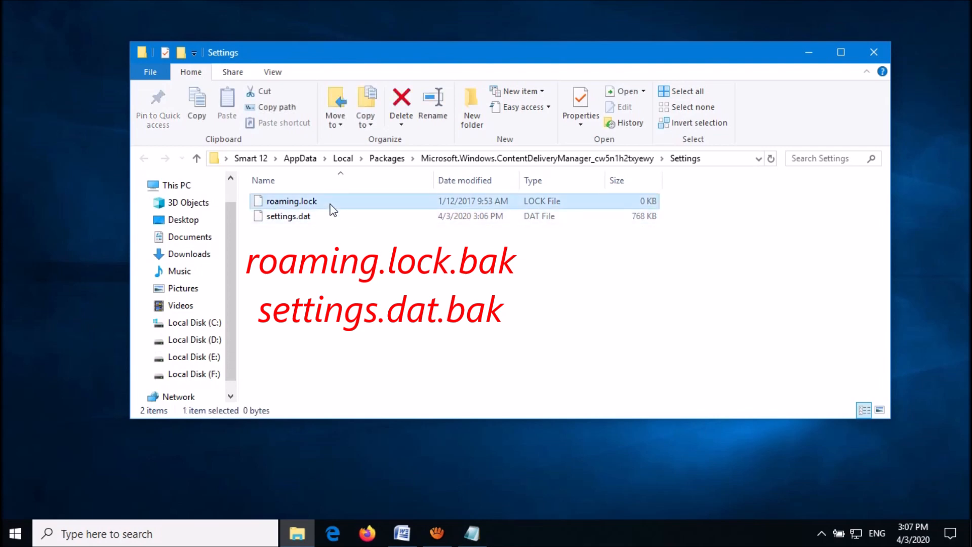
right_click(291, 201)
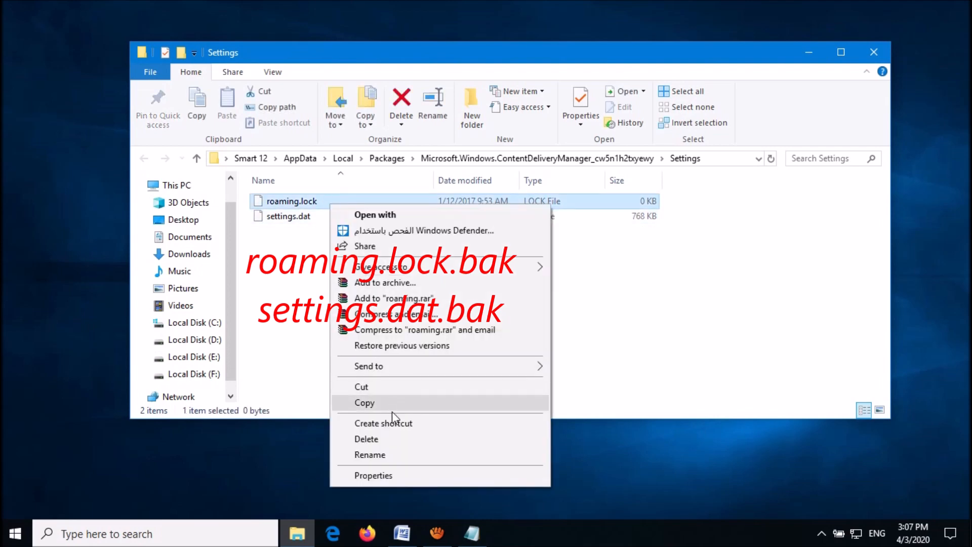
left_click(370, 455)
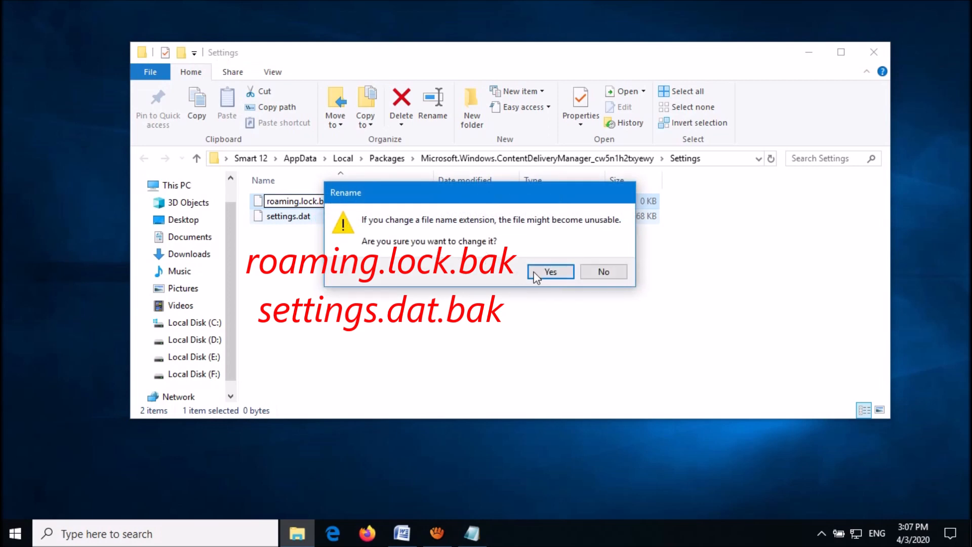
left_click(549, 272)
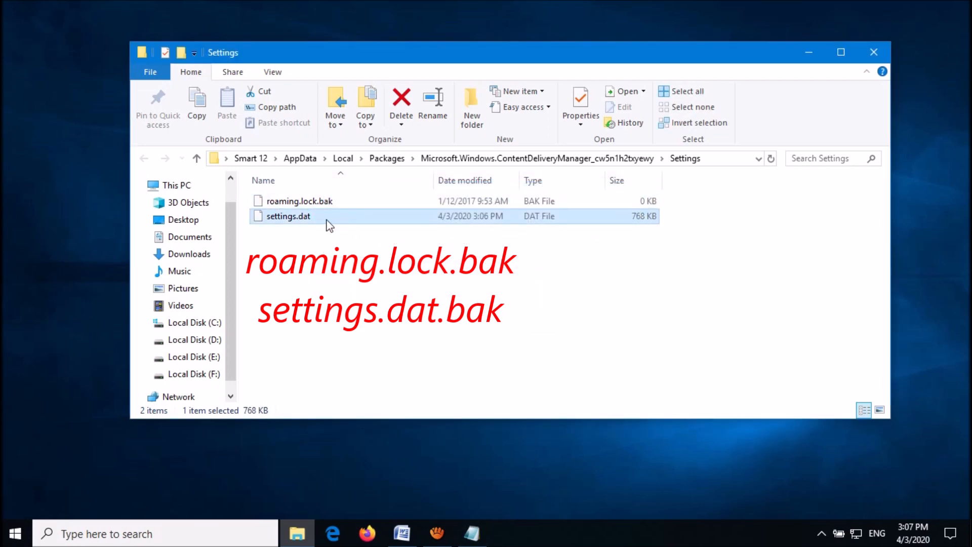
- Rename settings.dat to settings.dat.bak, confirm the warning, and close Explorer
right_click(287, 216)
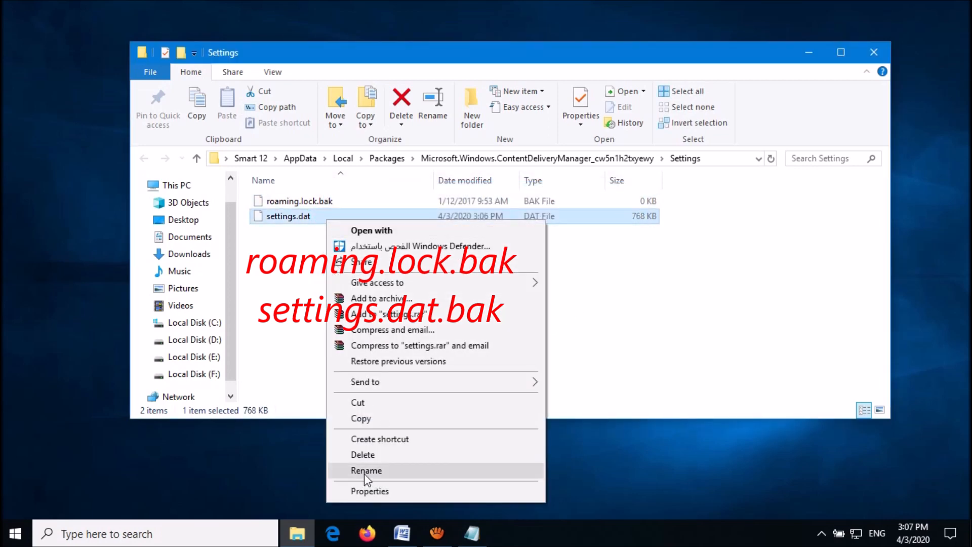
left_click(365, 470)
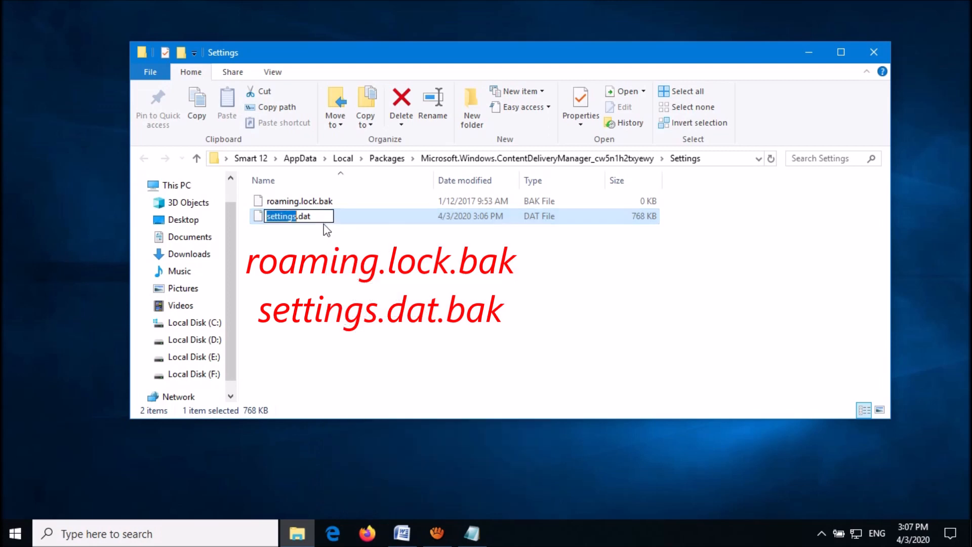
type(".bak")
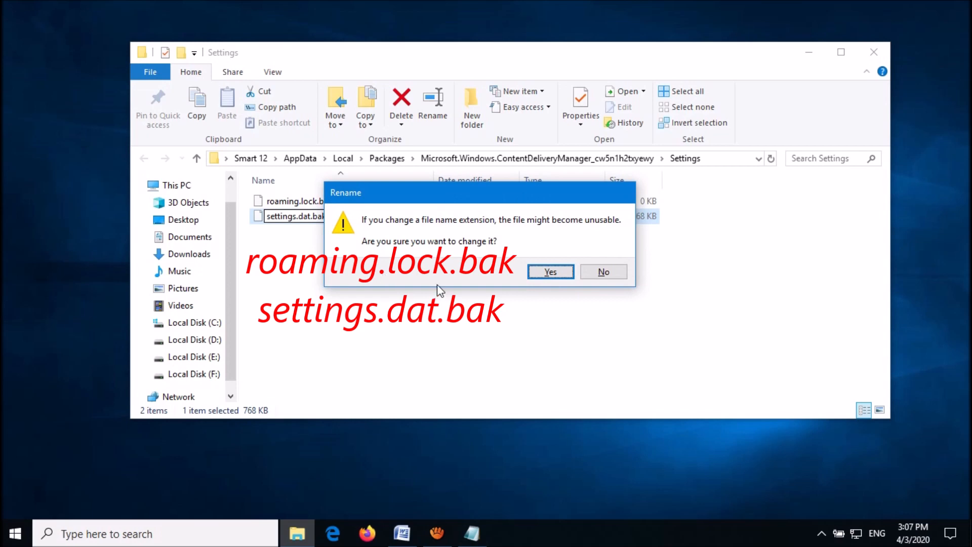
left_click(549, 272)
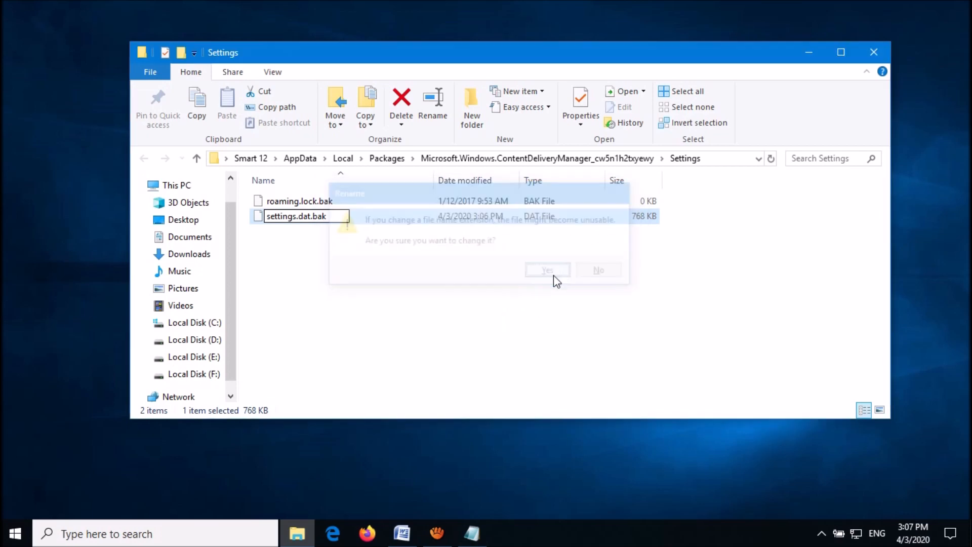
left_click(546, 270)
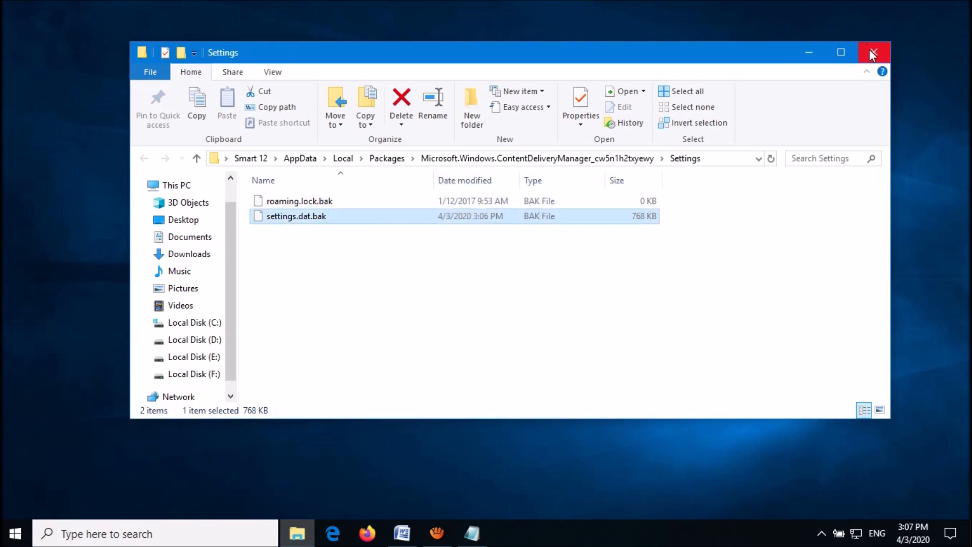
left_click(874, 51)
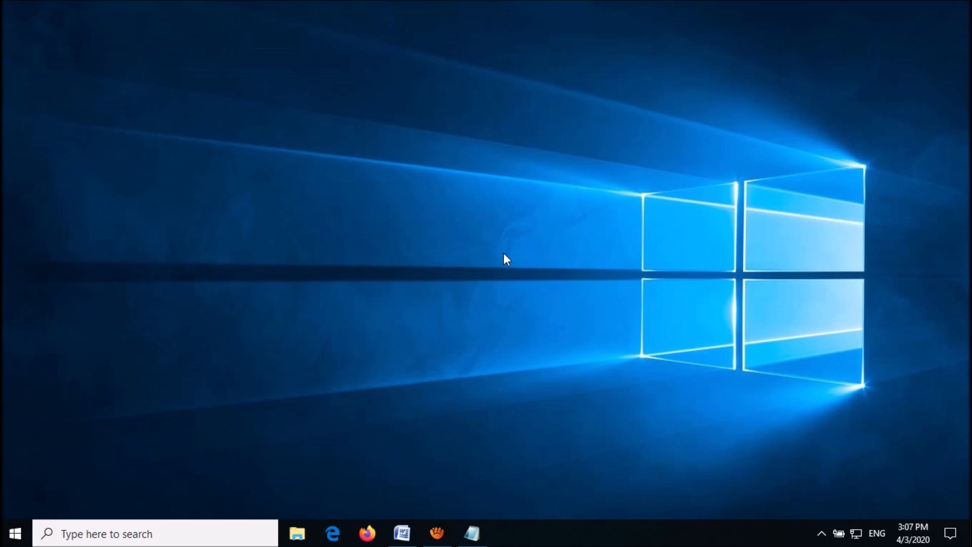
mouse_move(15, 534)
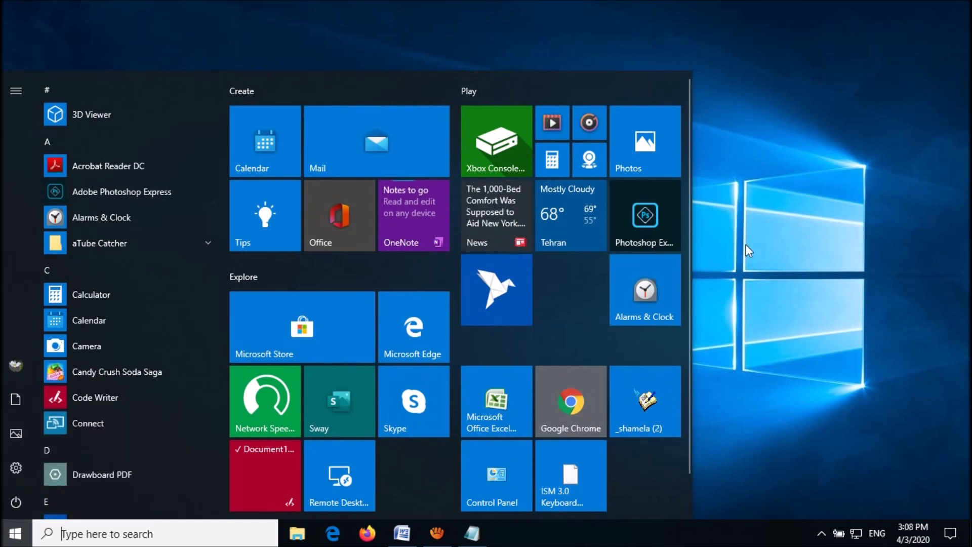
mouse_move(16, 468)
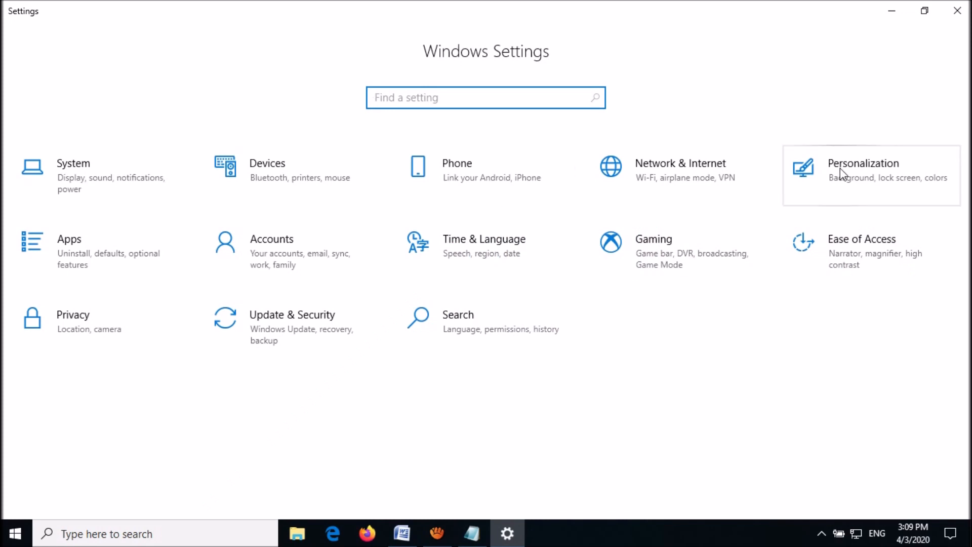
- Set the lock screen background to Windows spotlight under Personalization > Lock screen and close Settings
left_click(863, 170)
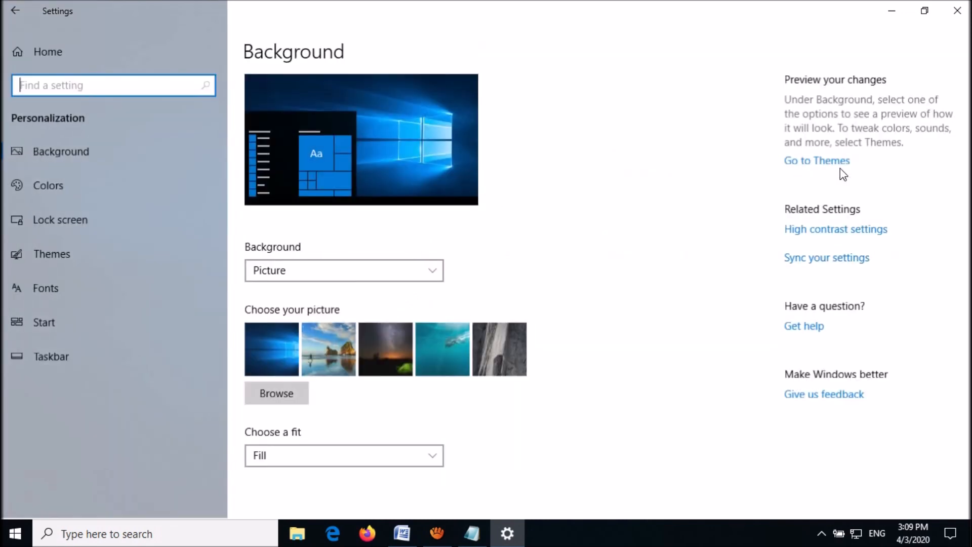
mouse_move(60, 228)
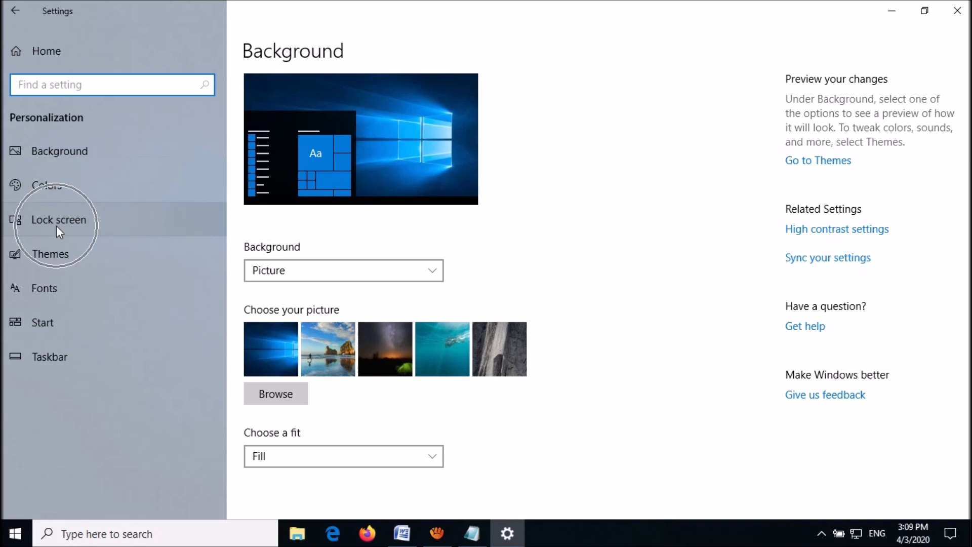
left_click(58, 220)
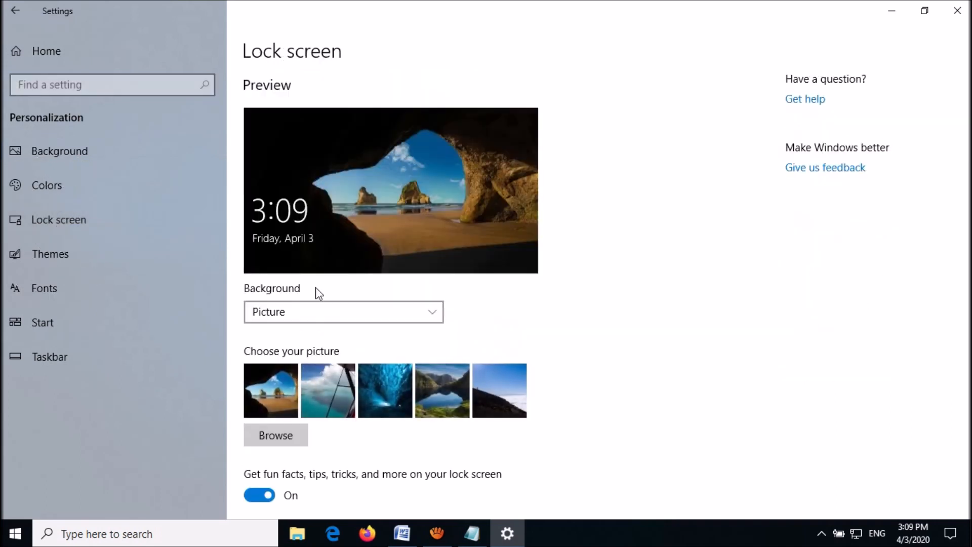
left_click(343, 311)
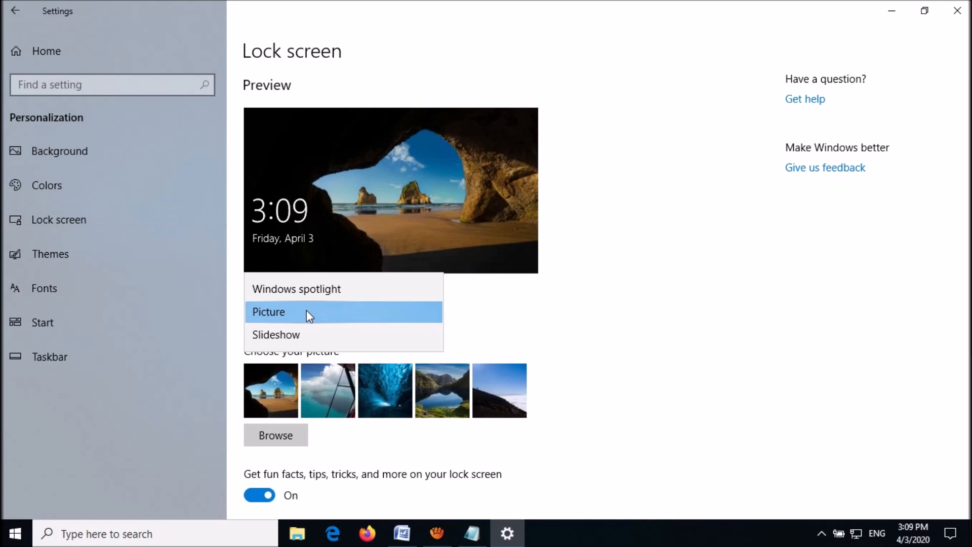
left_click(297, 288)
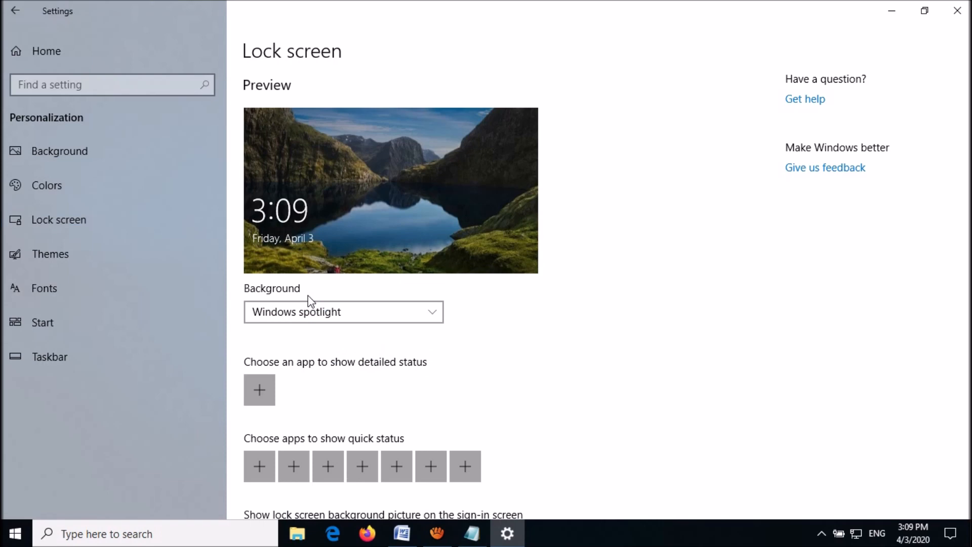
mouse_move(957, 10)
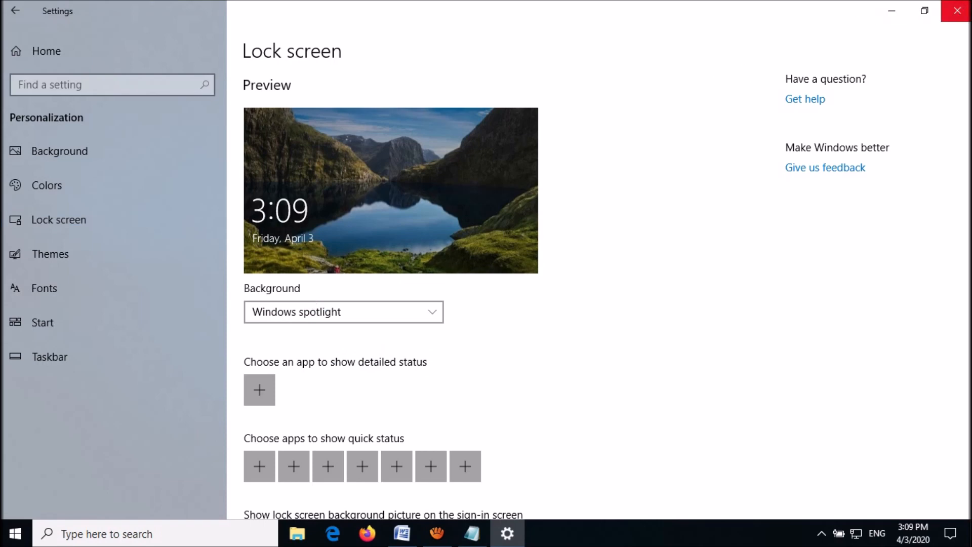
mouse_move(957, 11)
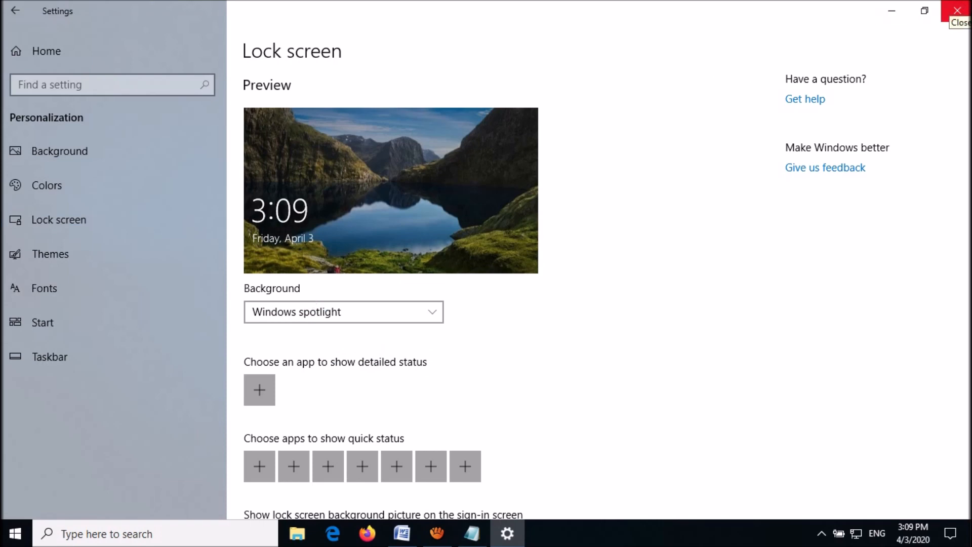
left_click(957, 10)
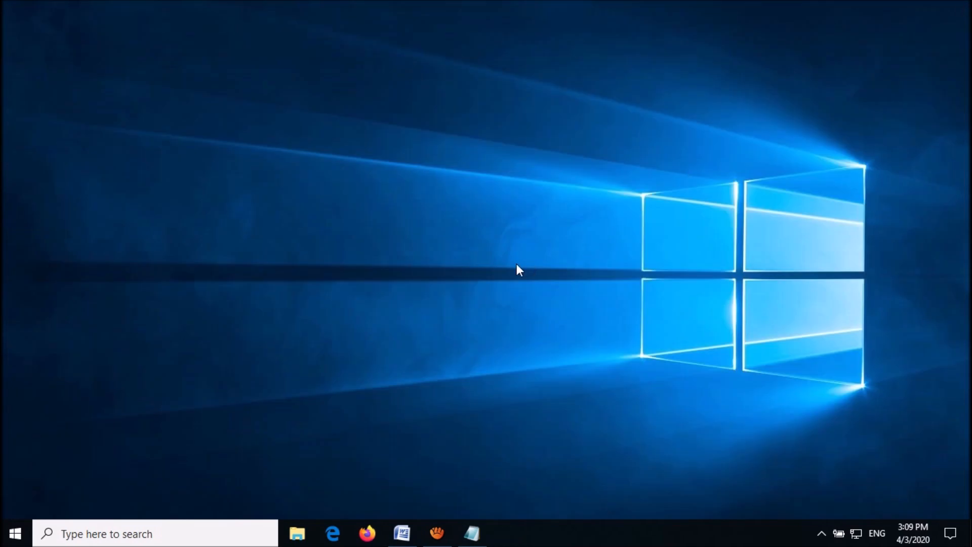
mouse_move(267, 353)
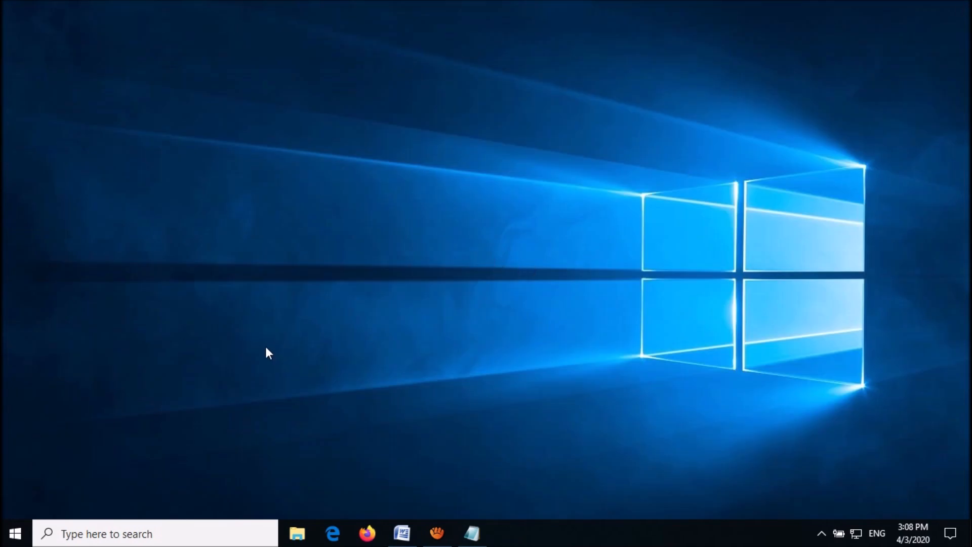
- Run the pasted ContentDeliveryManager Settings folder path to reopen it in File Explorer
right_click(14, 533)
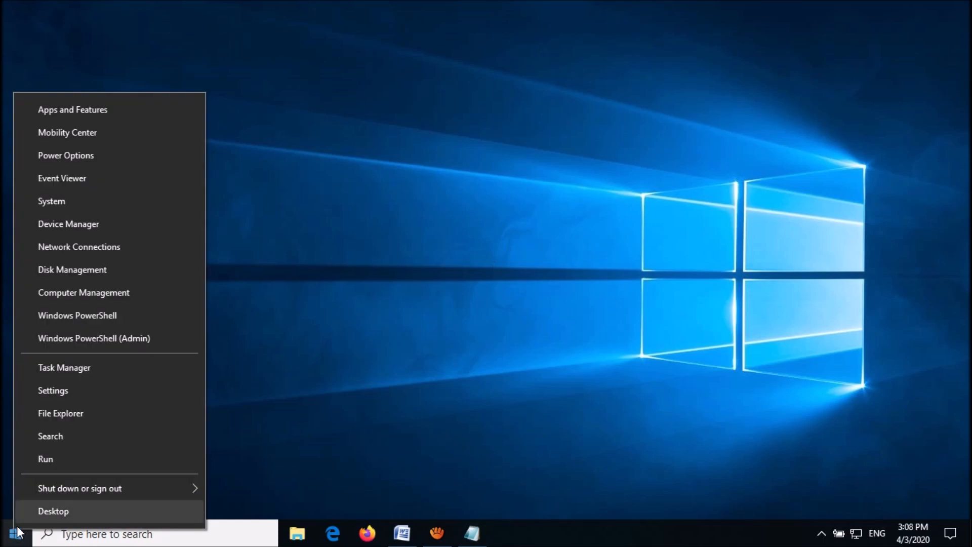
mouse_move(35, 465)
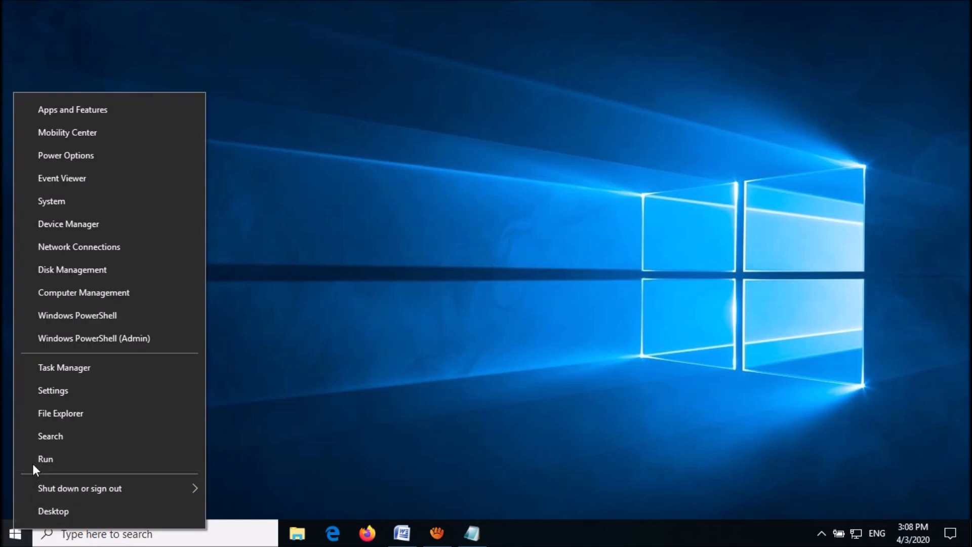
left_click(46, 459)
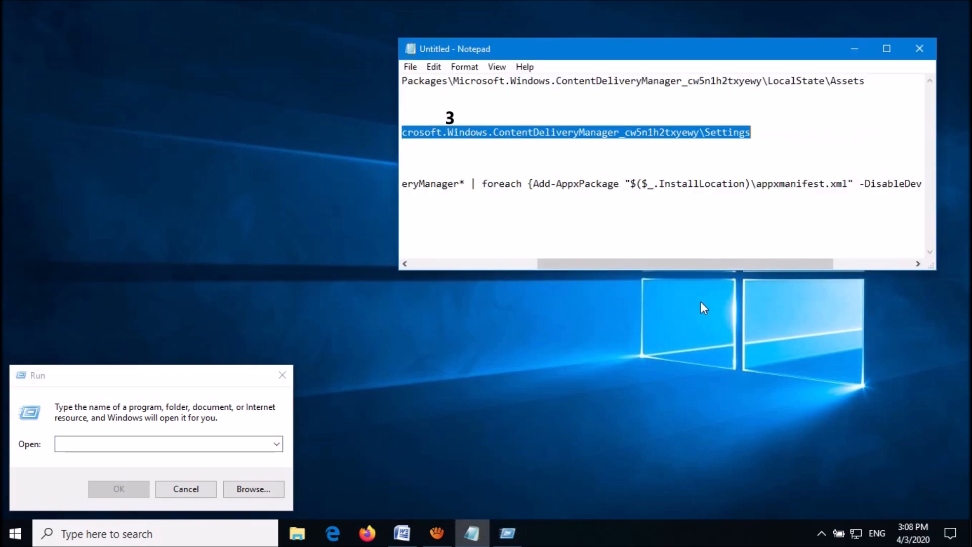
mouse_move(851, 43)
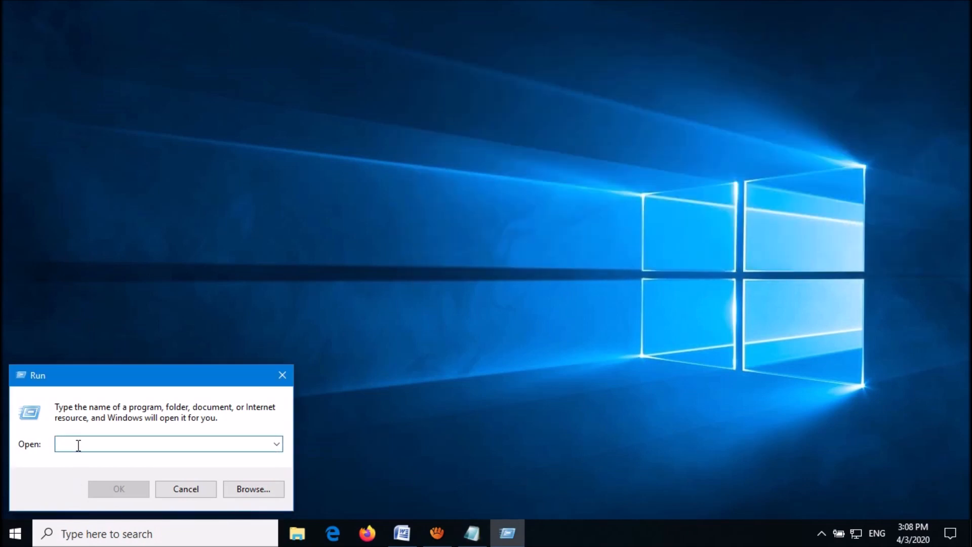
right_click(167, 444)
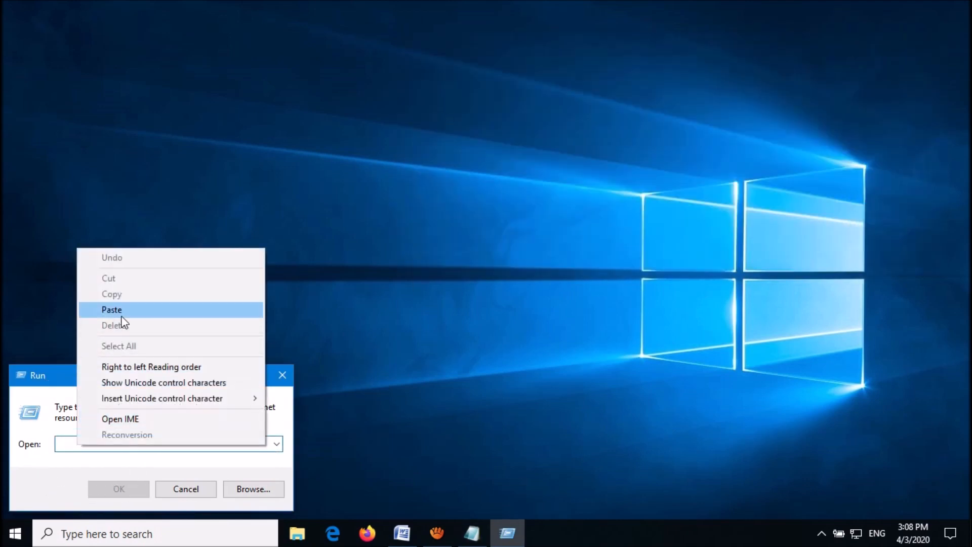
left_click(112, 310)
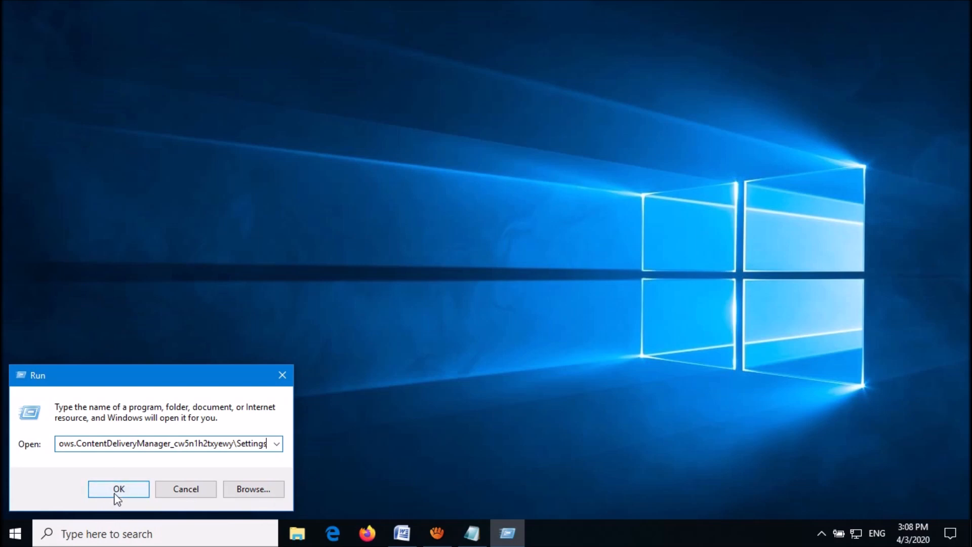
left_click(118, 488)
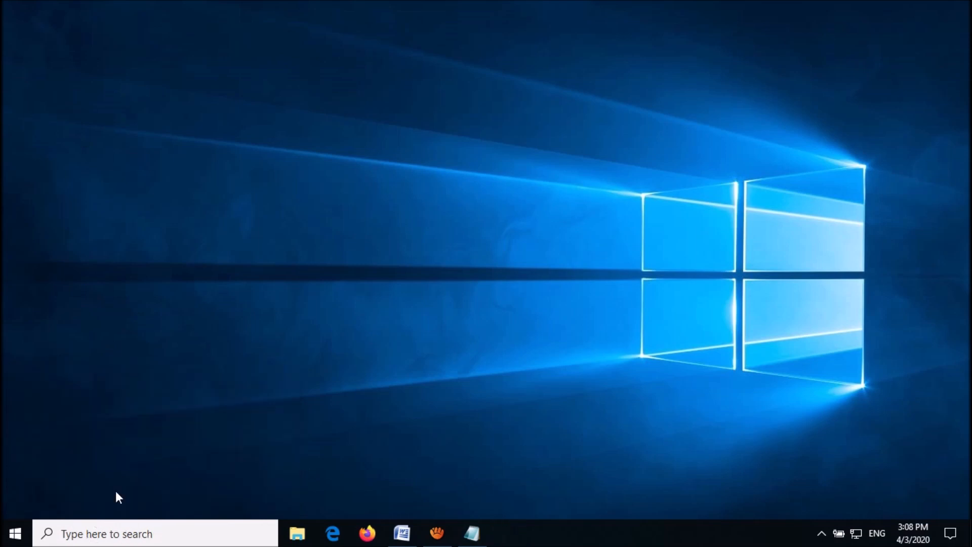
left_click(297, 533)
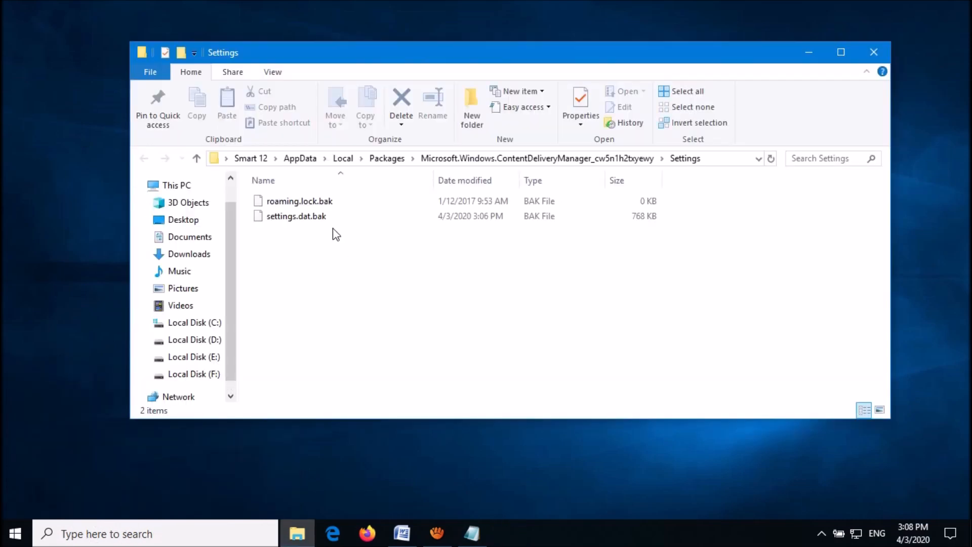
- Delete roaming.lock.bak and settings.dat.bak, leaving the Settings folder empty
left_click(296, 216)
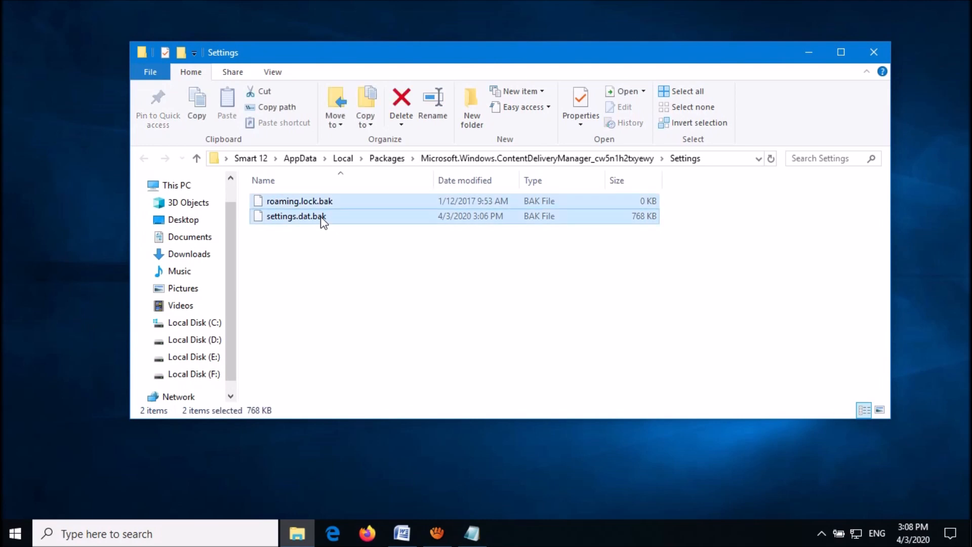
left_click(401, 102)
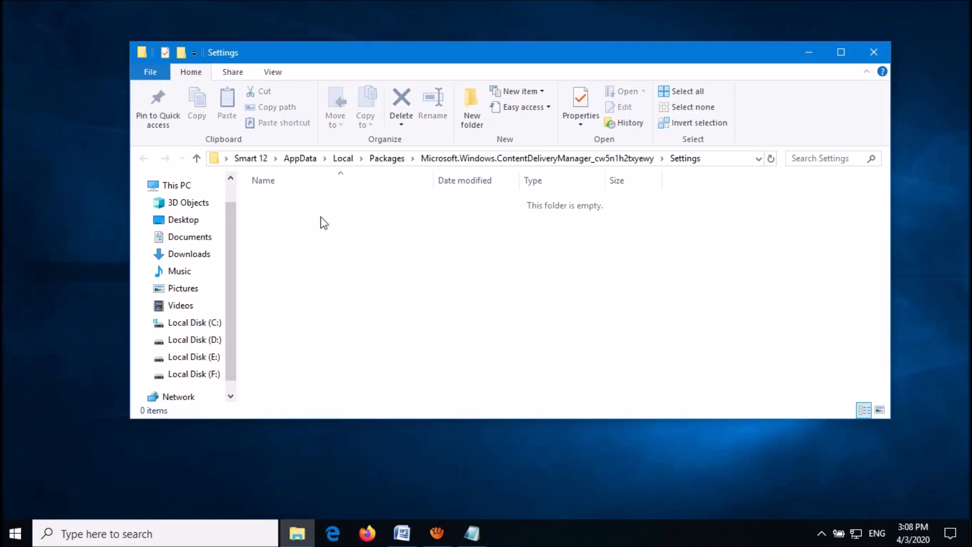